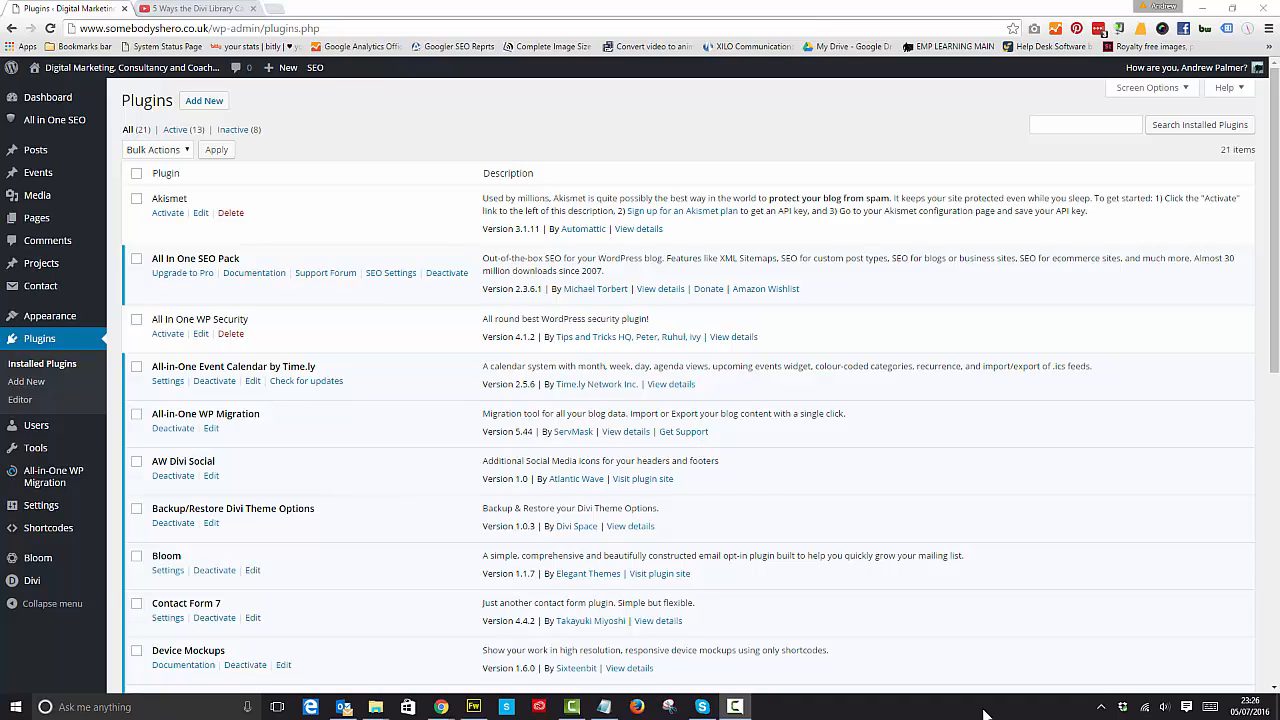
mouse_move(312, 222)
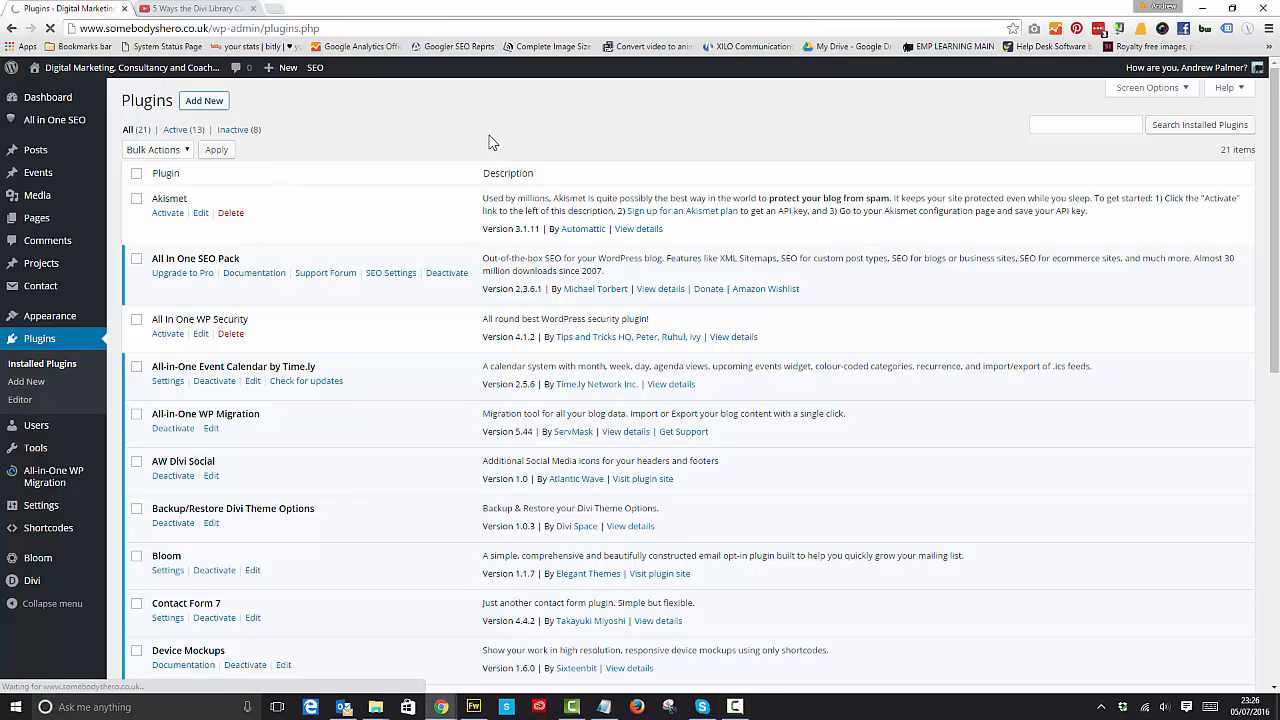
Go to adding a new plugin and choose to upload it from a zip file
click(204, 100)
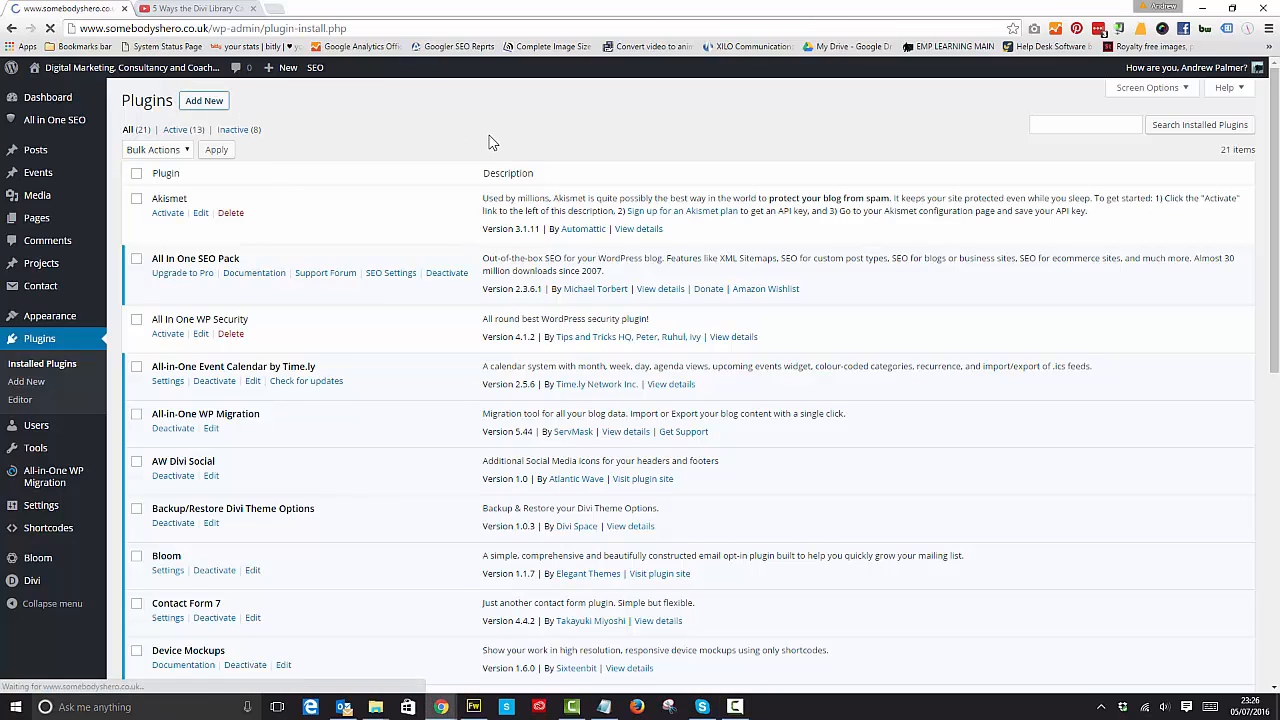
click(204, 100)
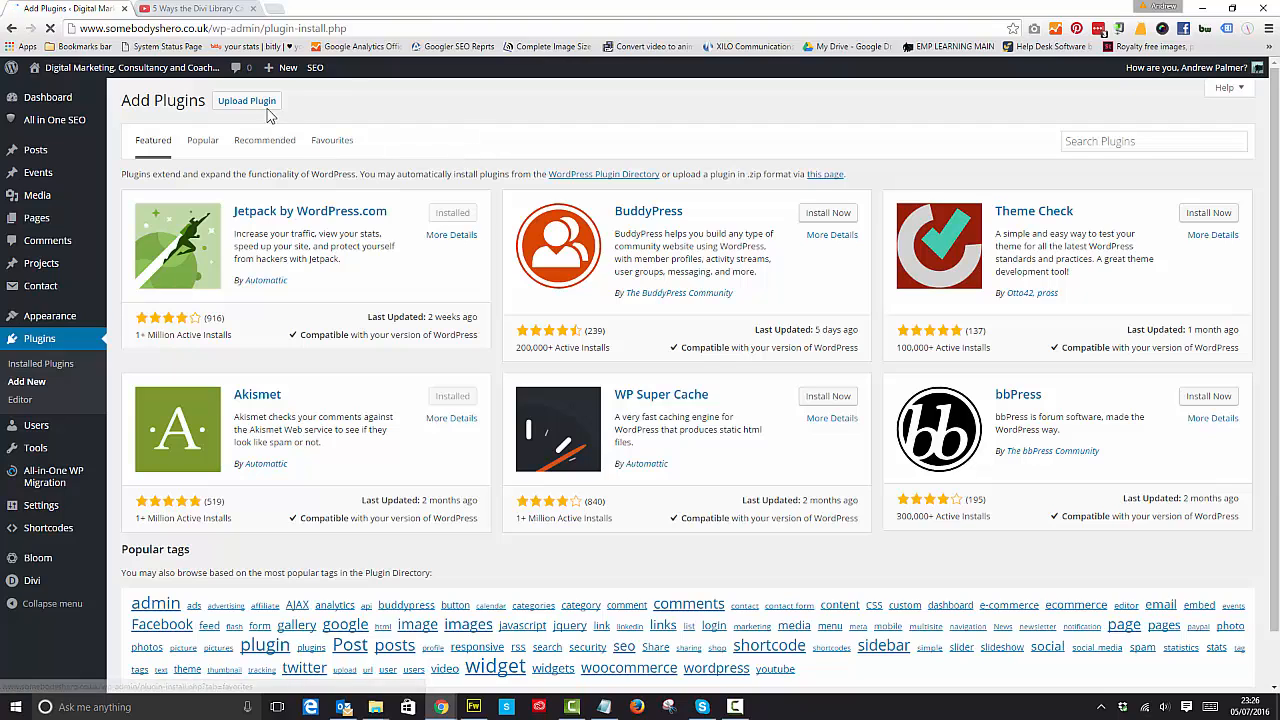
click(248, 100)
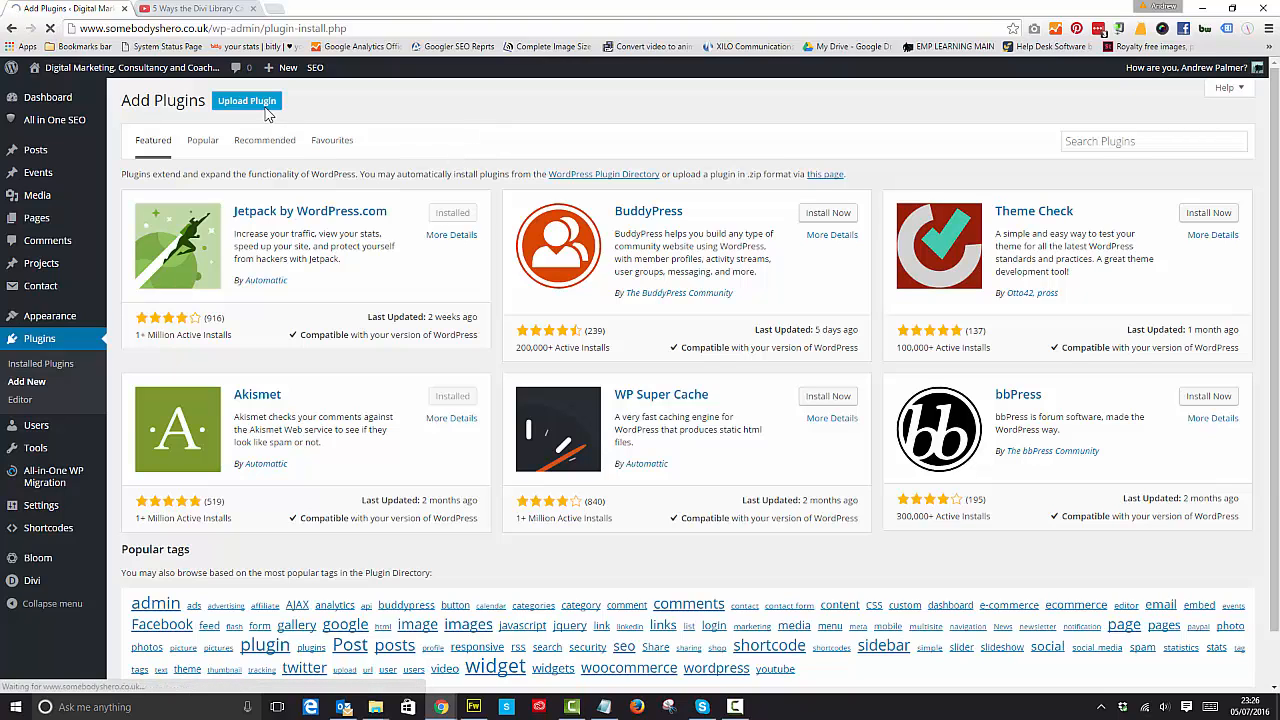
Select the divi popup builder zip from the plugins folder for upload
click(246, 100)
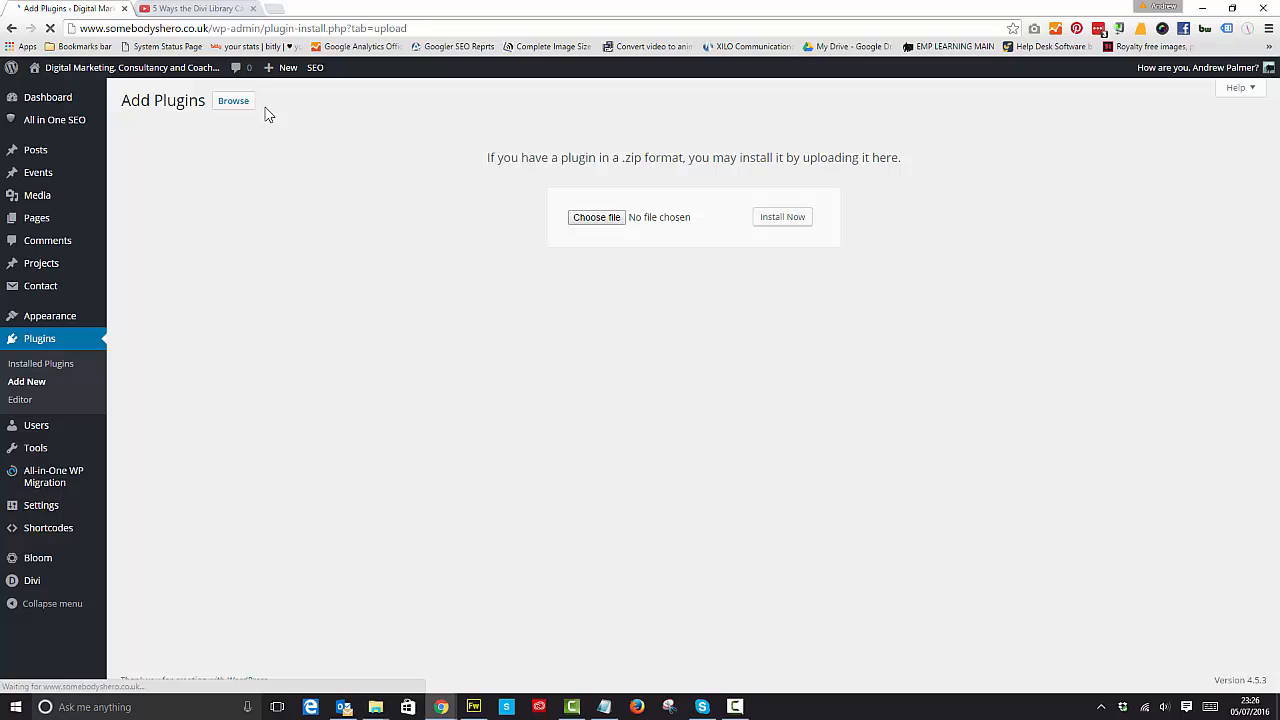
click(596, 216)
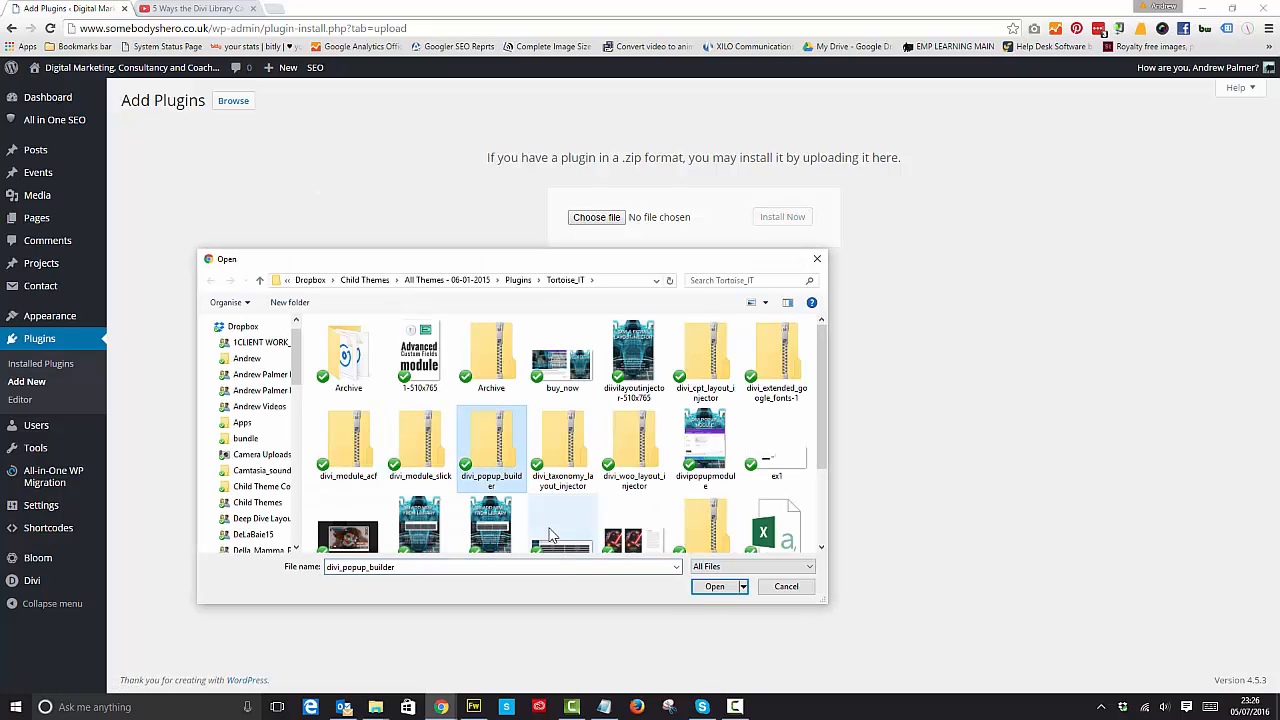
click(714, 588)
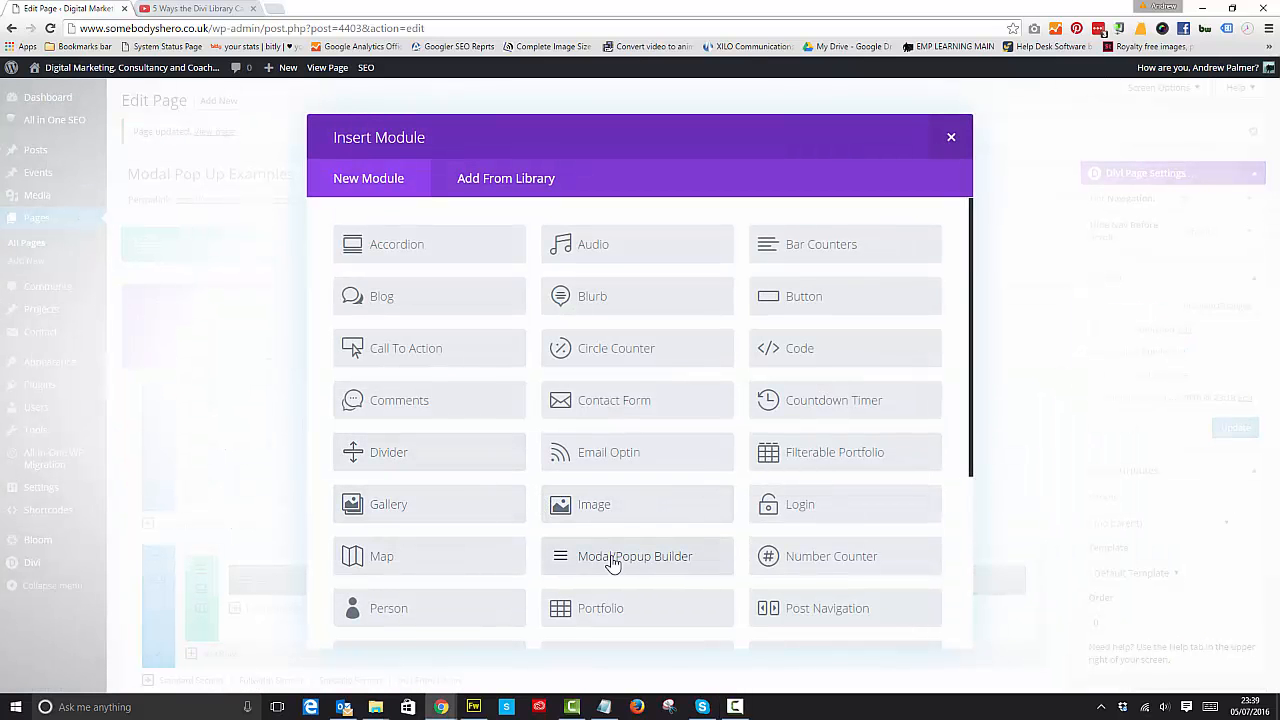
Insert a Modal/Popup Builder module and title it 'Modal'
click(636, 556)
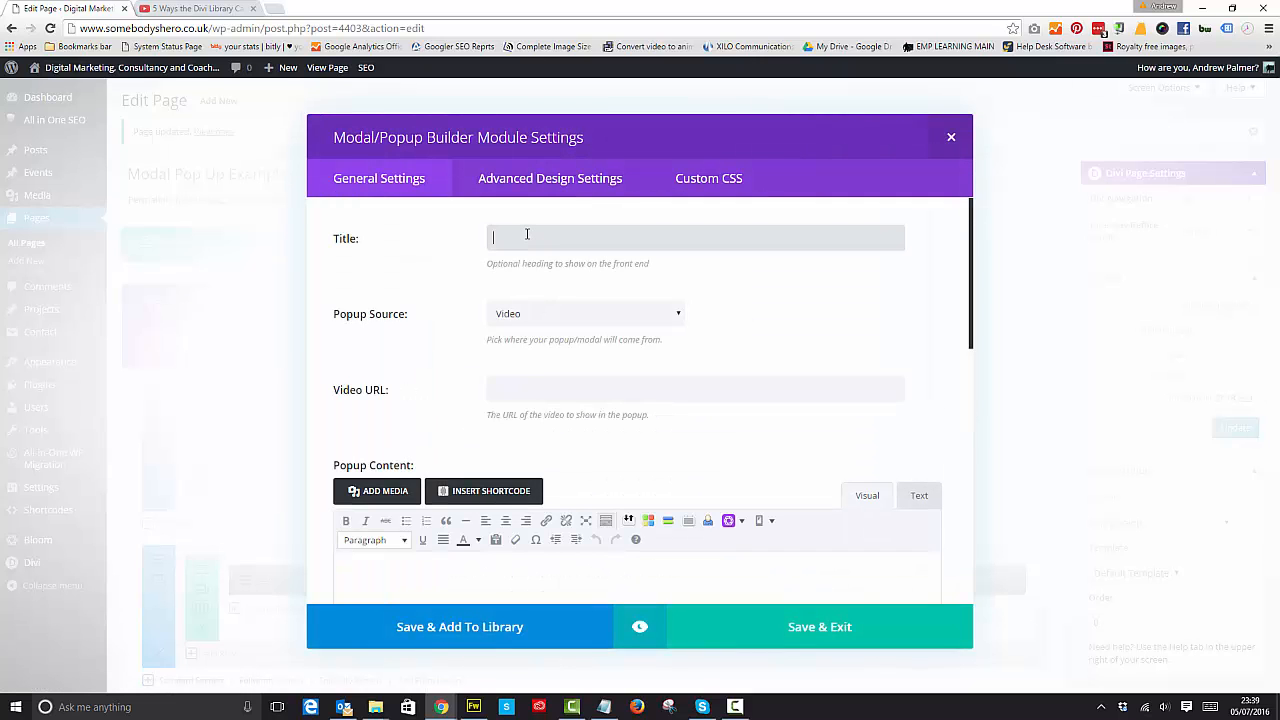
text(Modal 1)
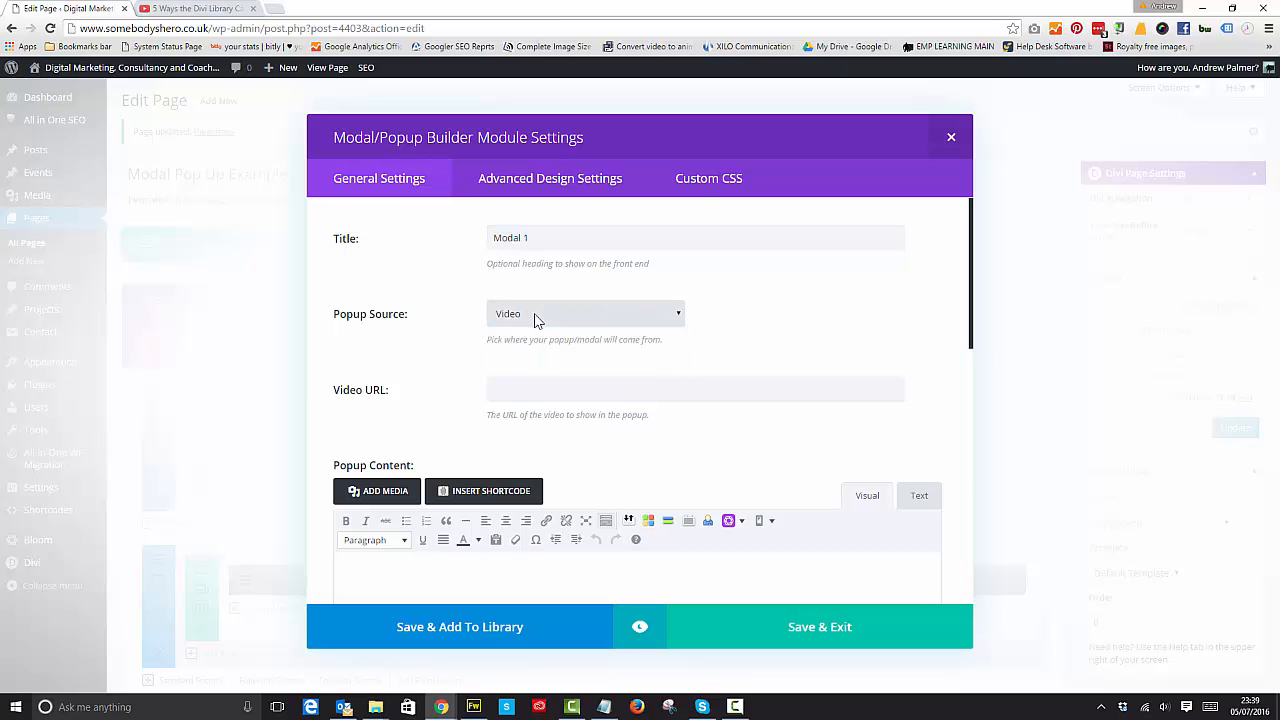
click(196, 8)
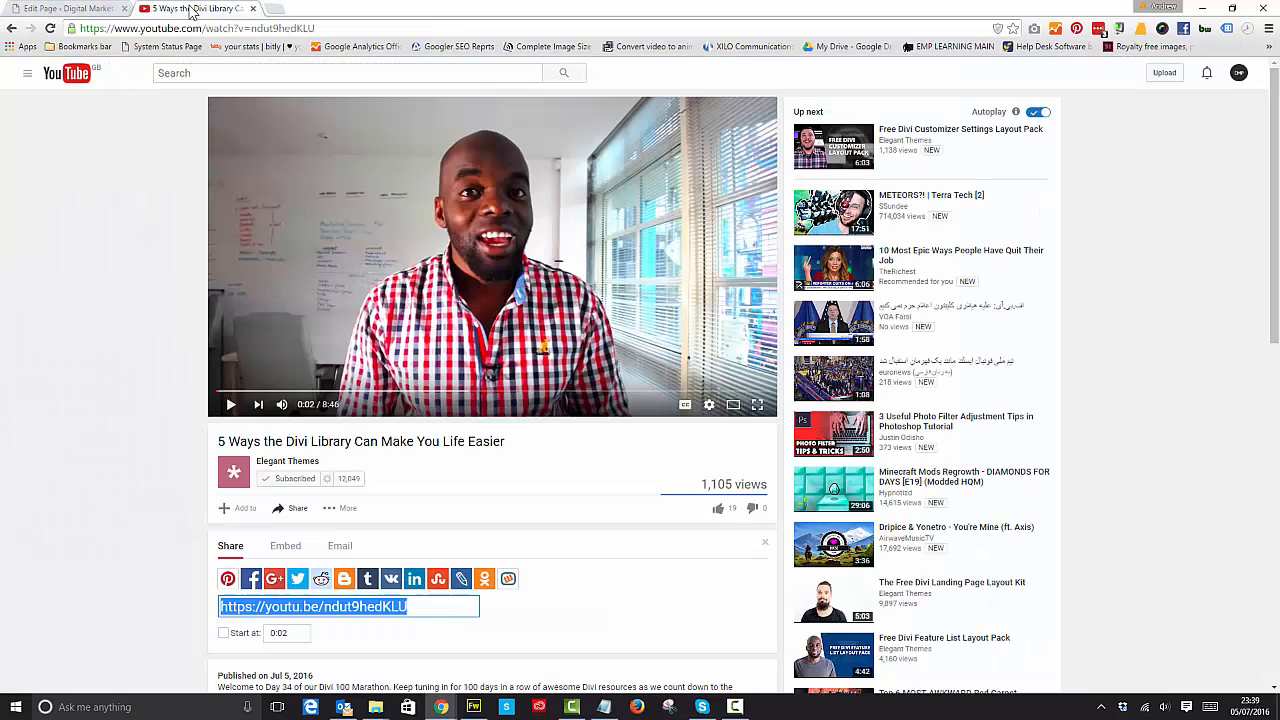
right_click(348, 606)
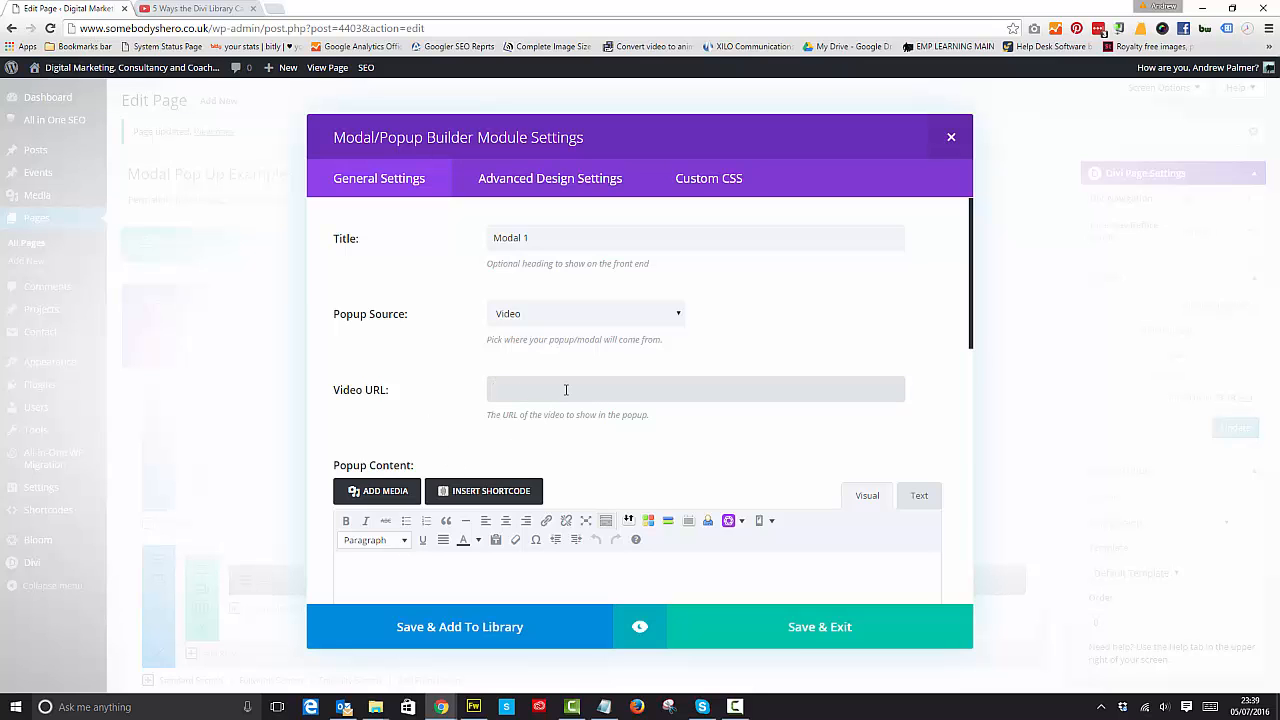
text(https://youtu.be/ndut9hedkLU)
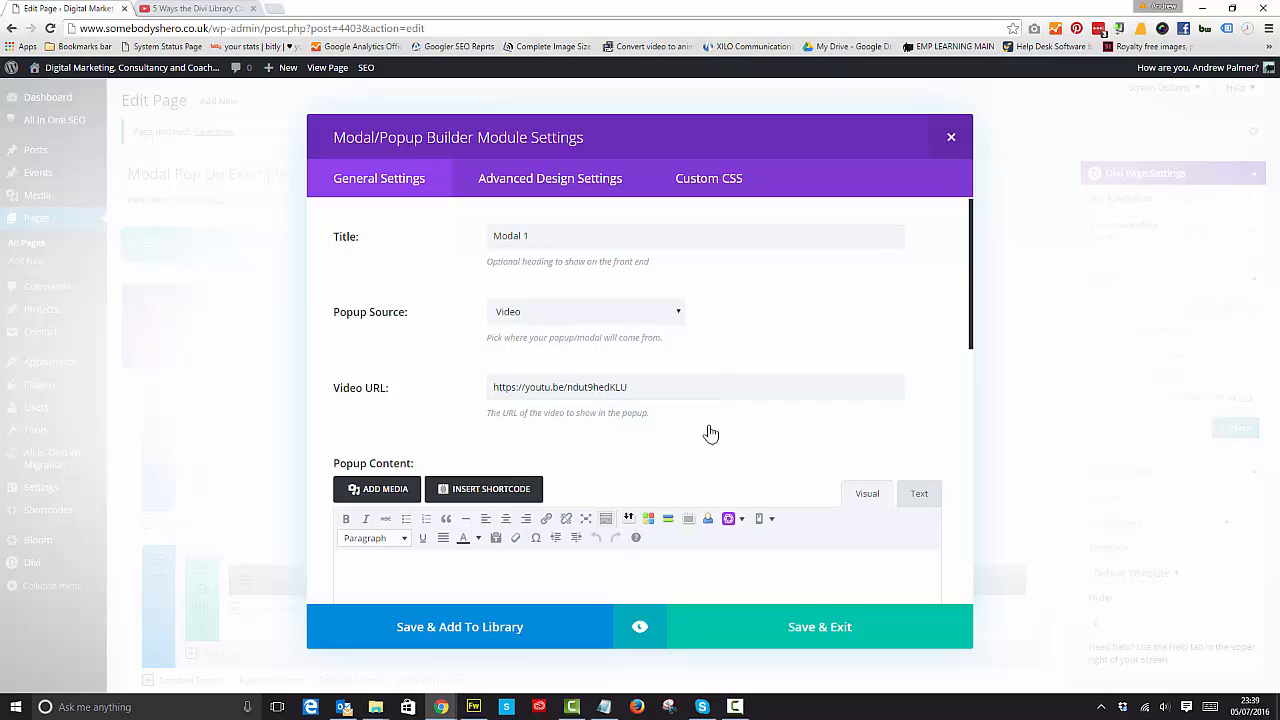
scroll(down, 3)
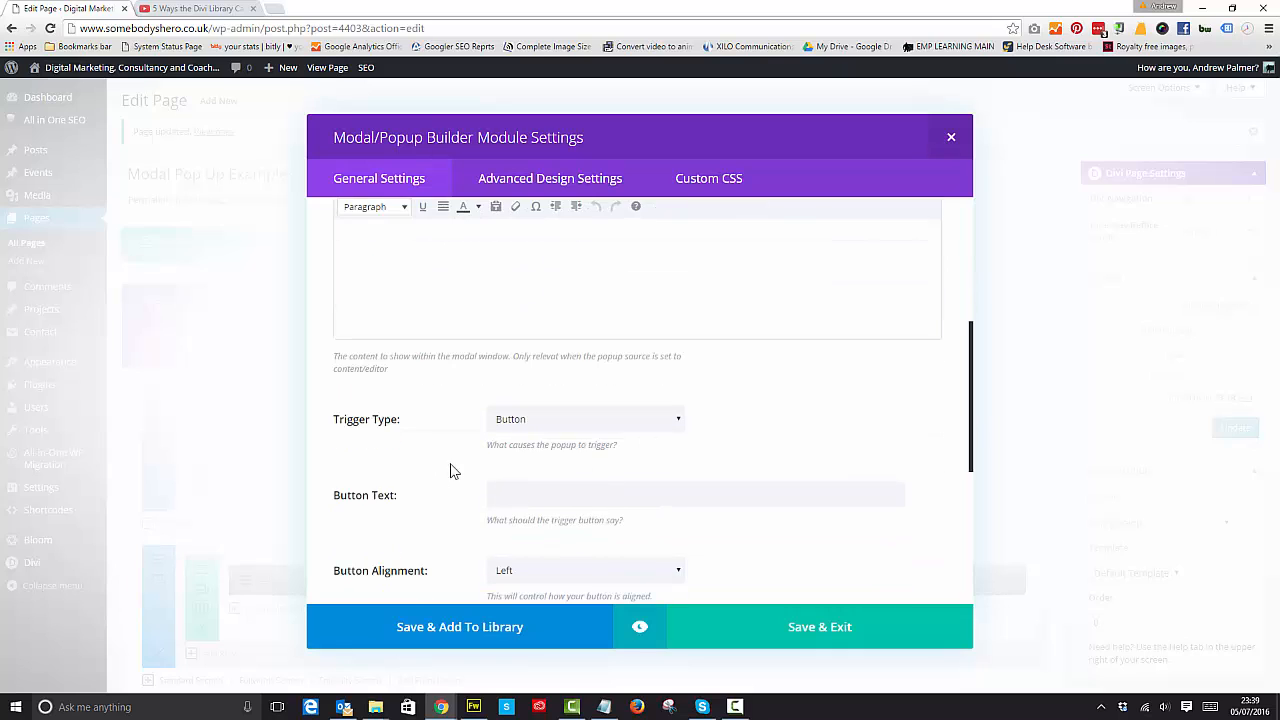
mouse_move(484, 496)
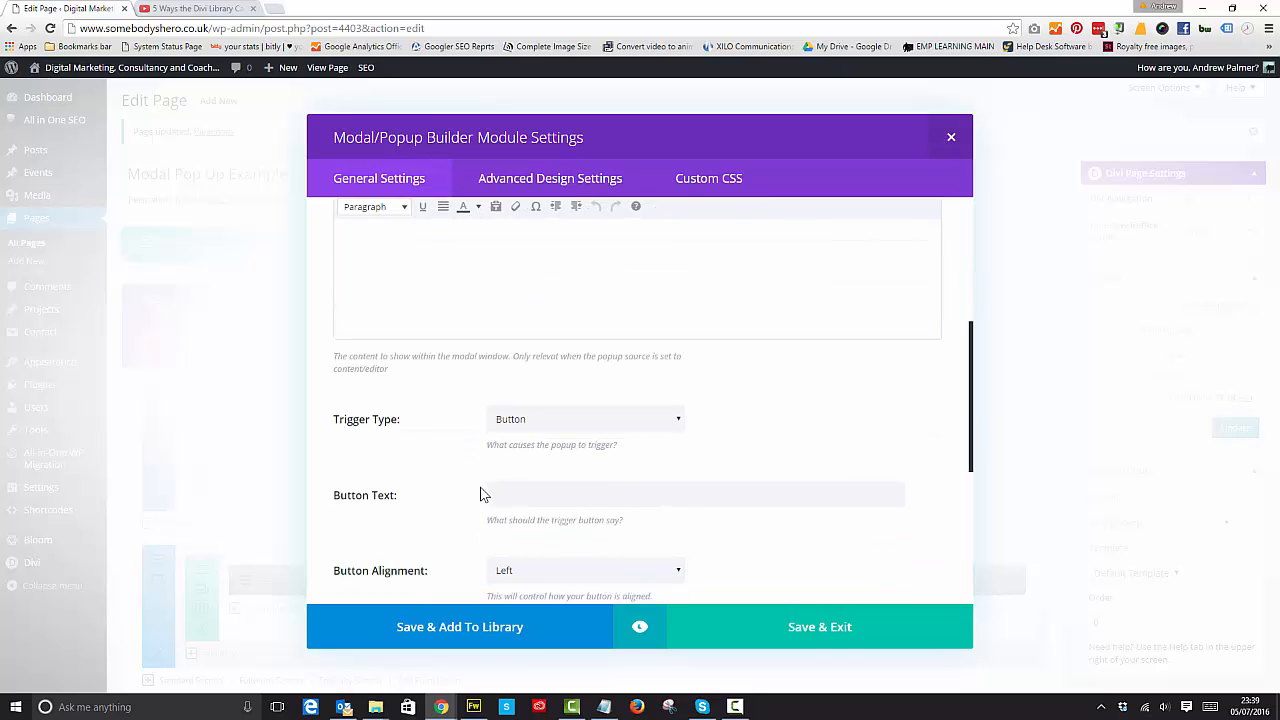
Label the trigger button 'view video' and start choosing its background colour
click(696, 494)
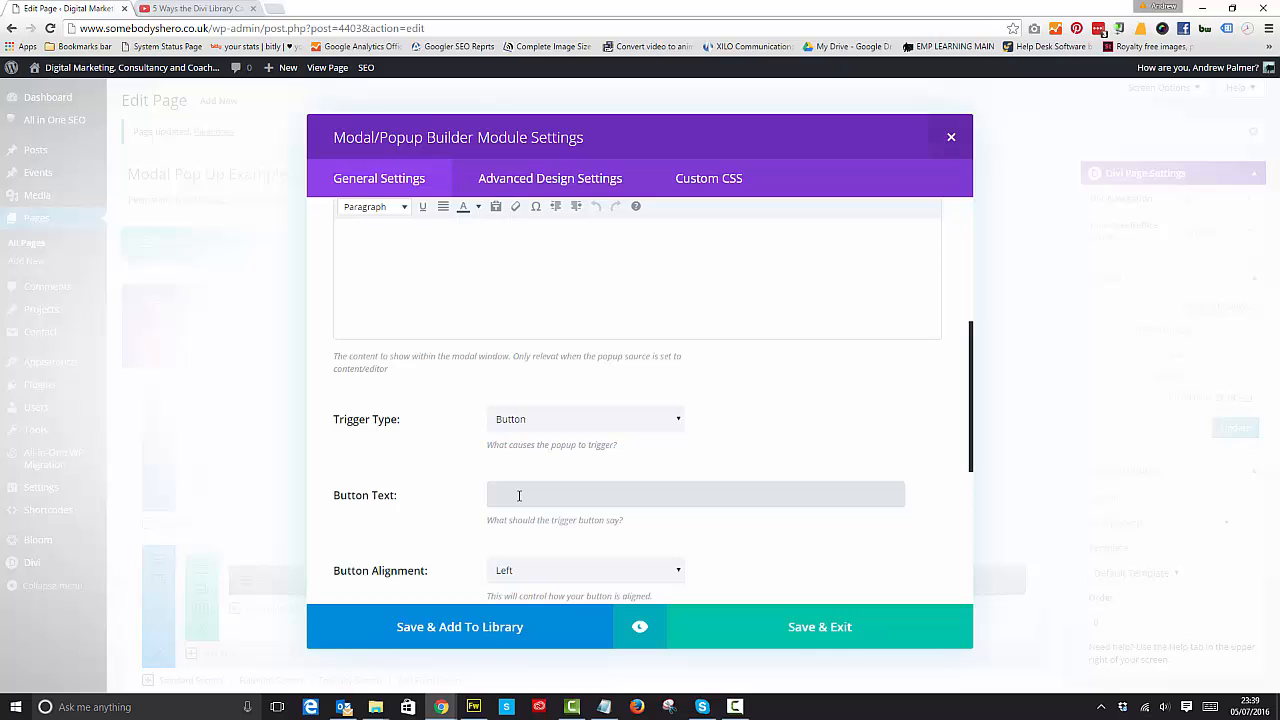
text(view video)
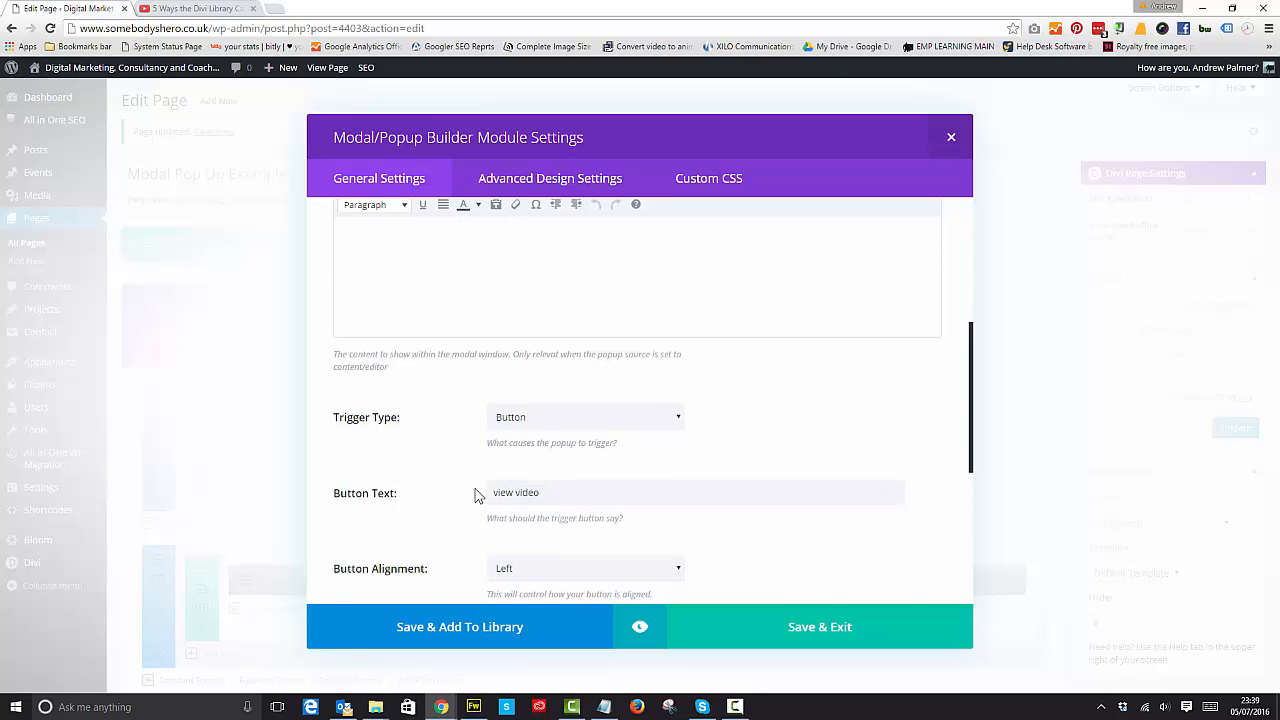
scroll(down, 3)
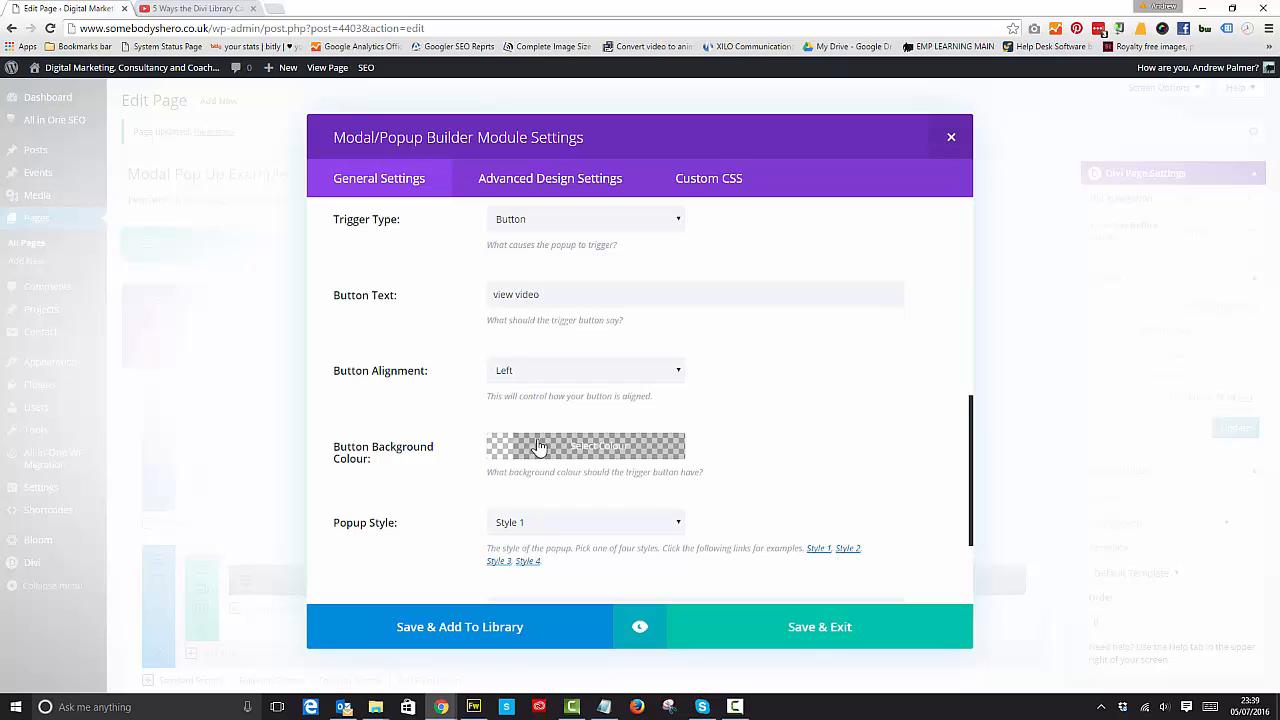
click(584, 446)
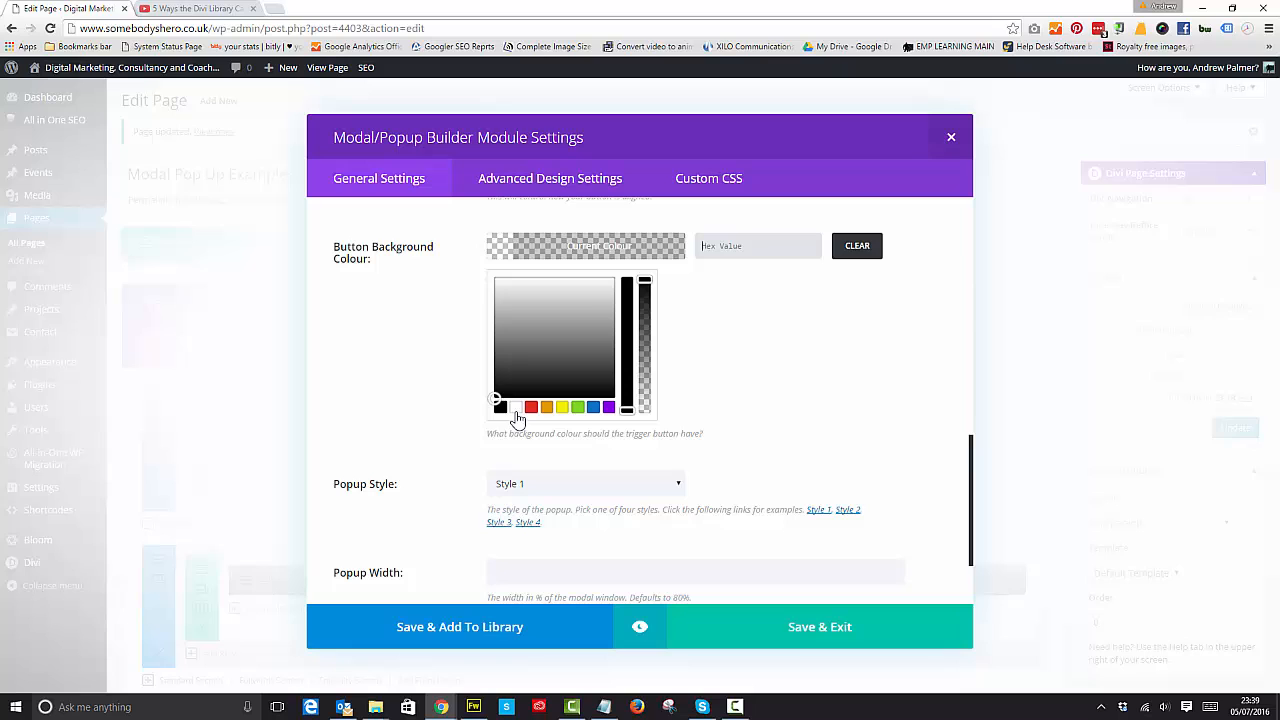
mouse_move(500, 414)
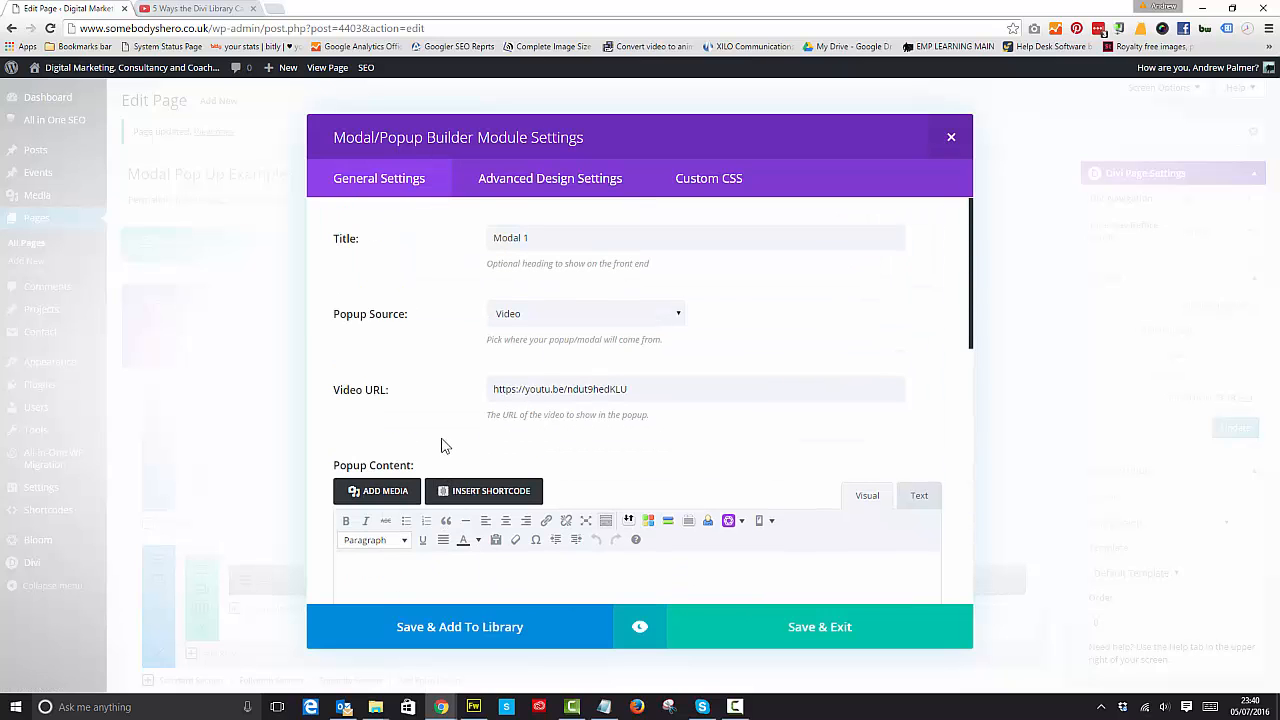
Choose a trigger button text colour in Advanced Design Settings and save the module to the page
click(550, 178)
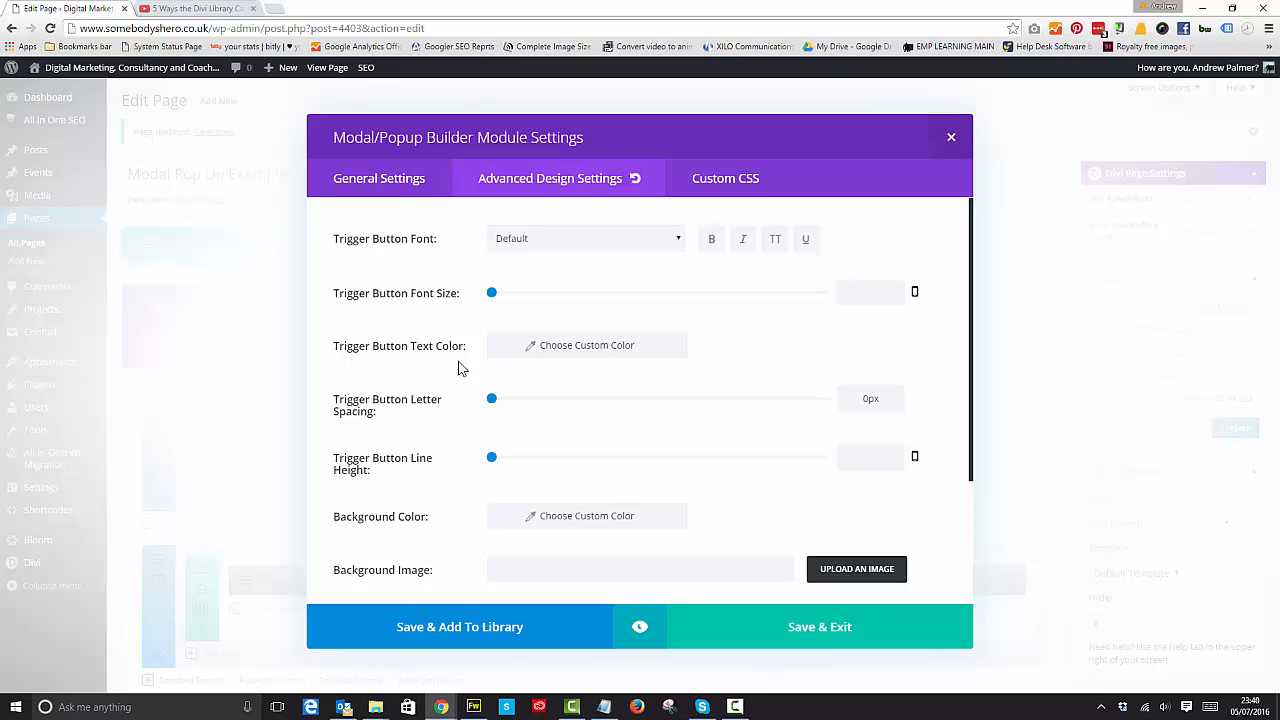
click(586, 344)
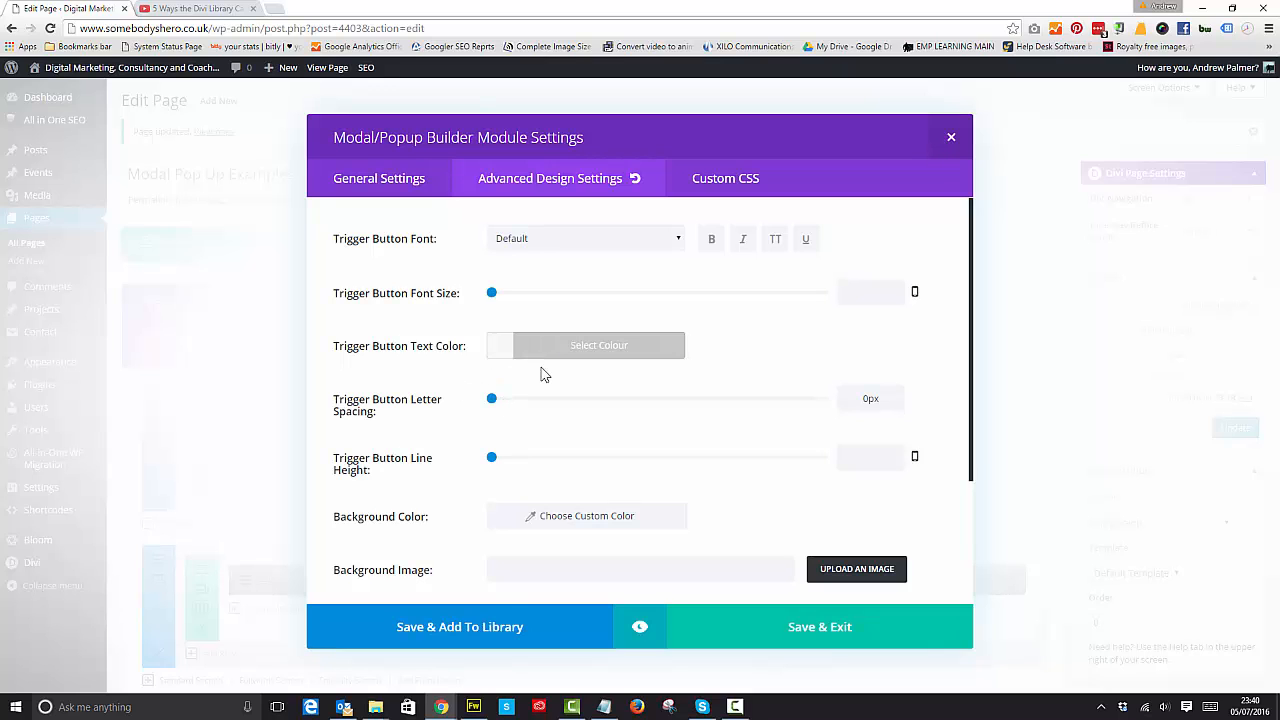
click(598, 344)
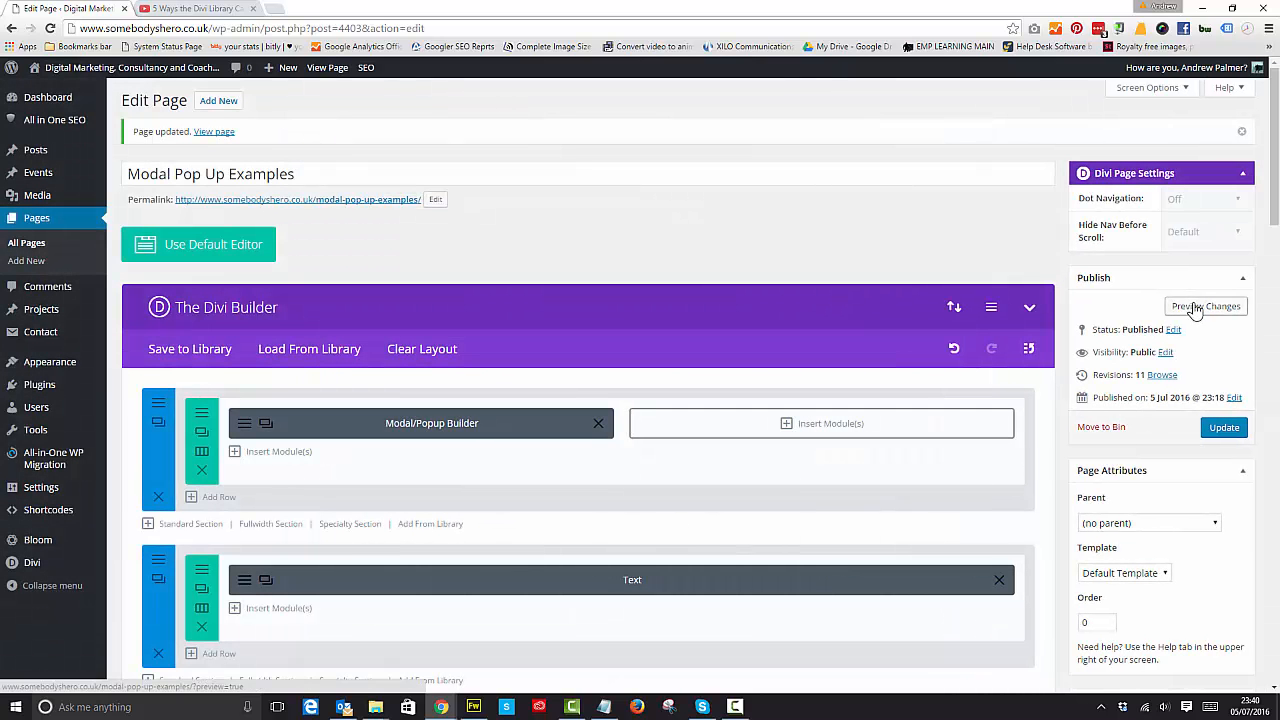
Preview the page, confirm the view video button opens the video popup, and return to editing
click(1204, 306)
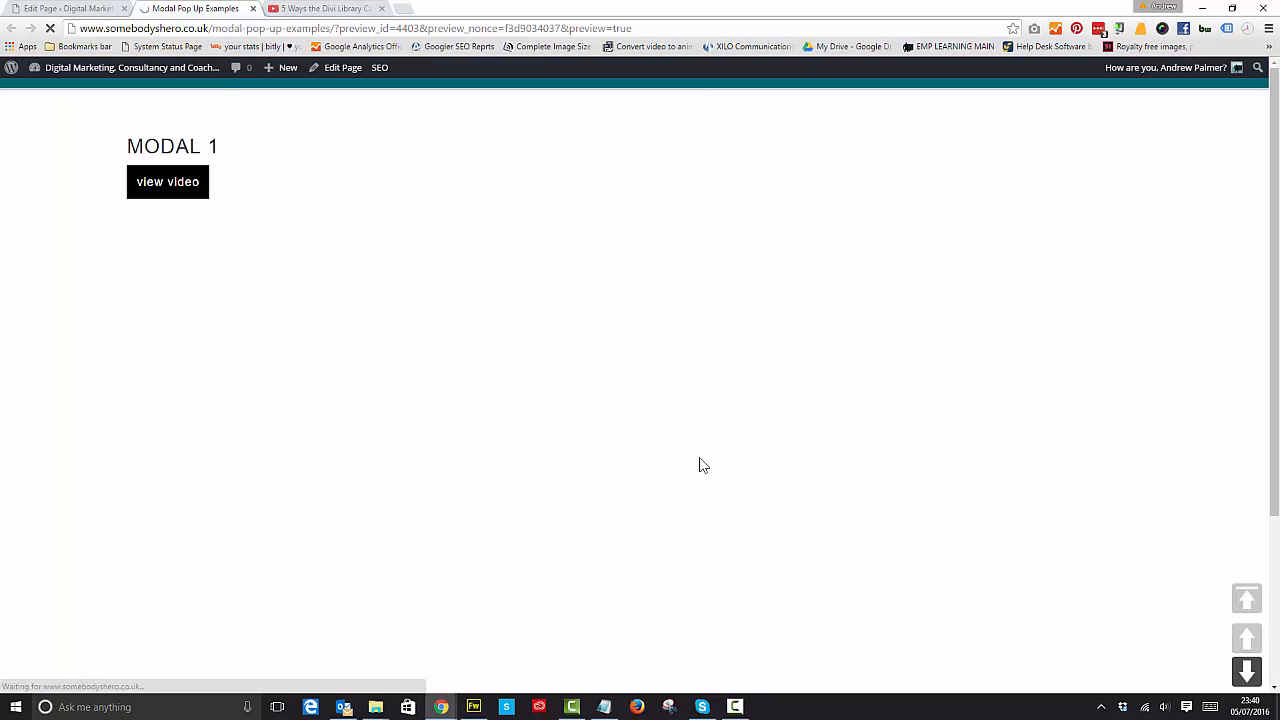
click(168, 180)
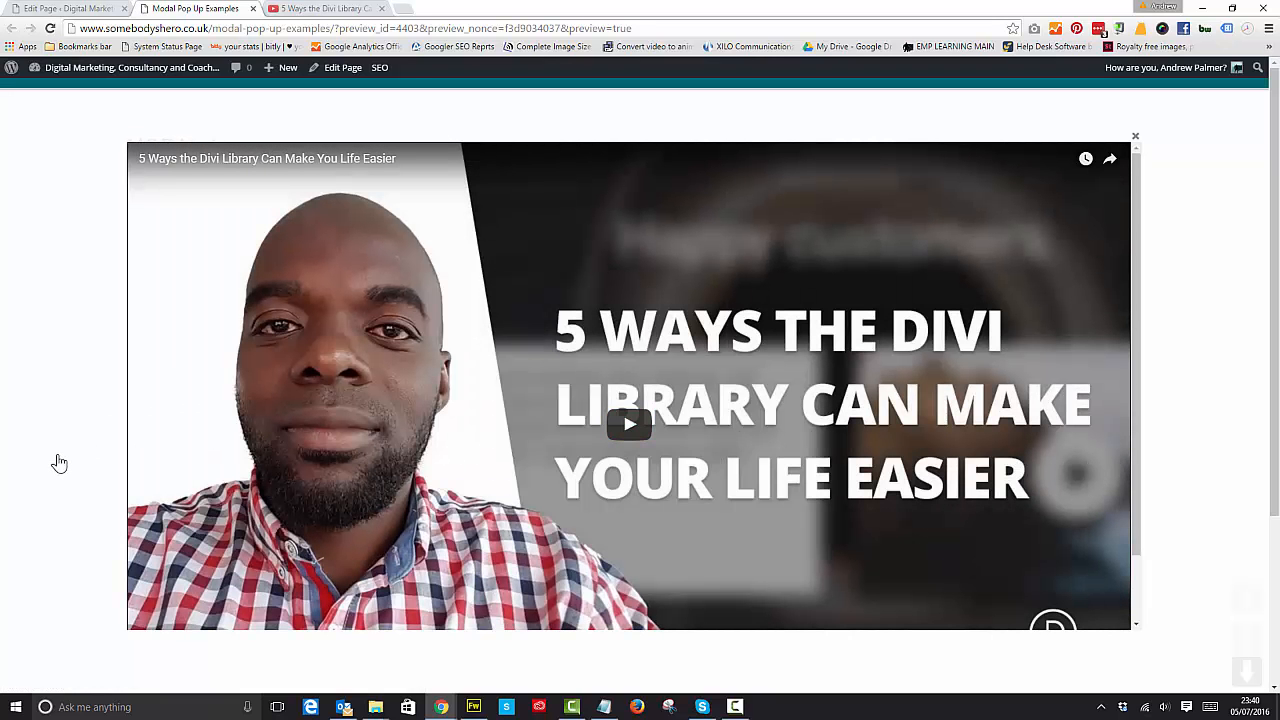
click(1136, 136)
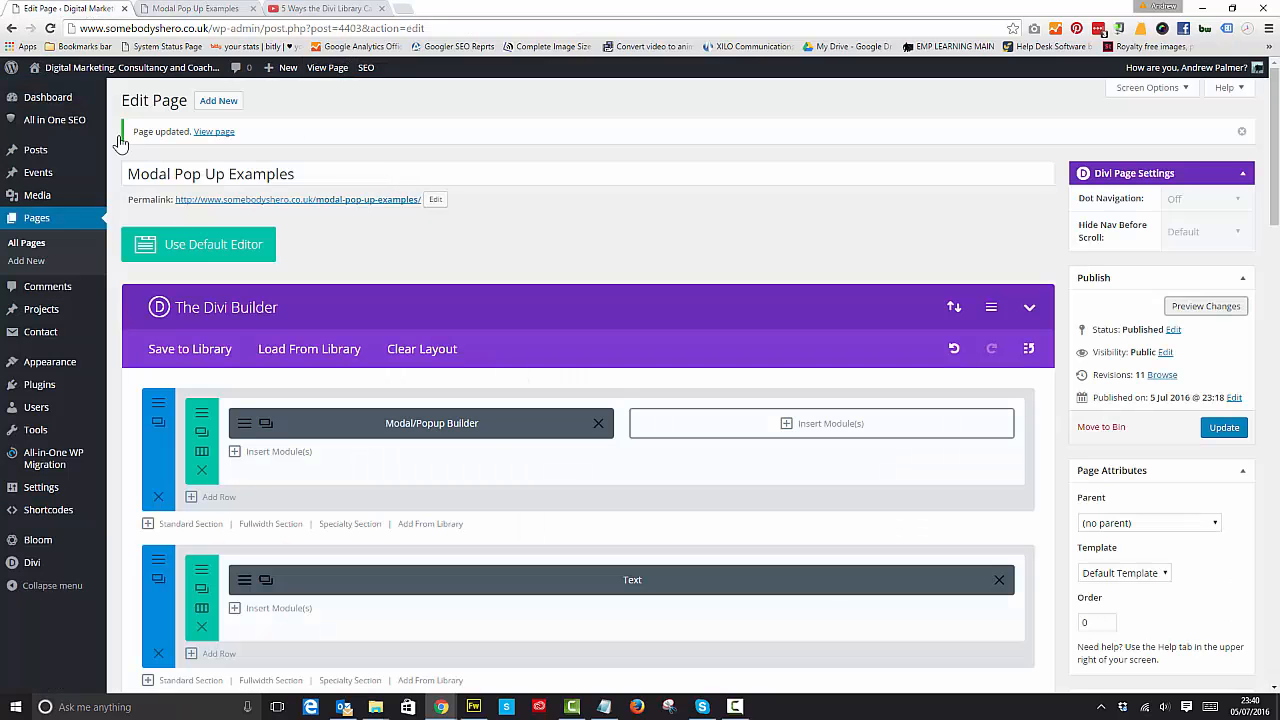
Insert a second Modal/Popup Builder module titled 'image pop trigger'
click(820, 424)
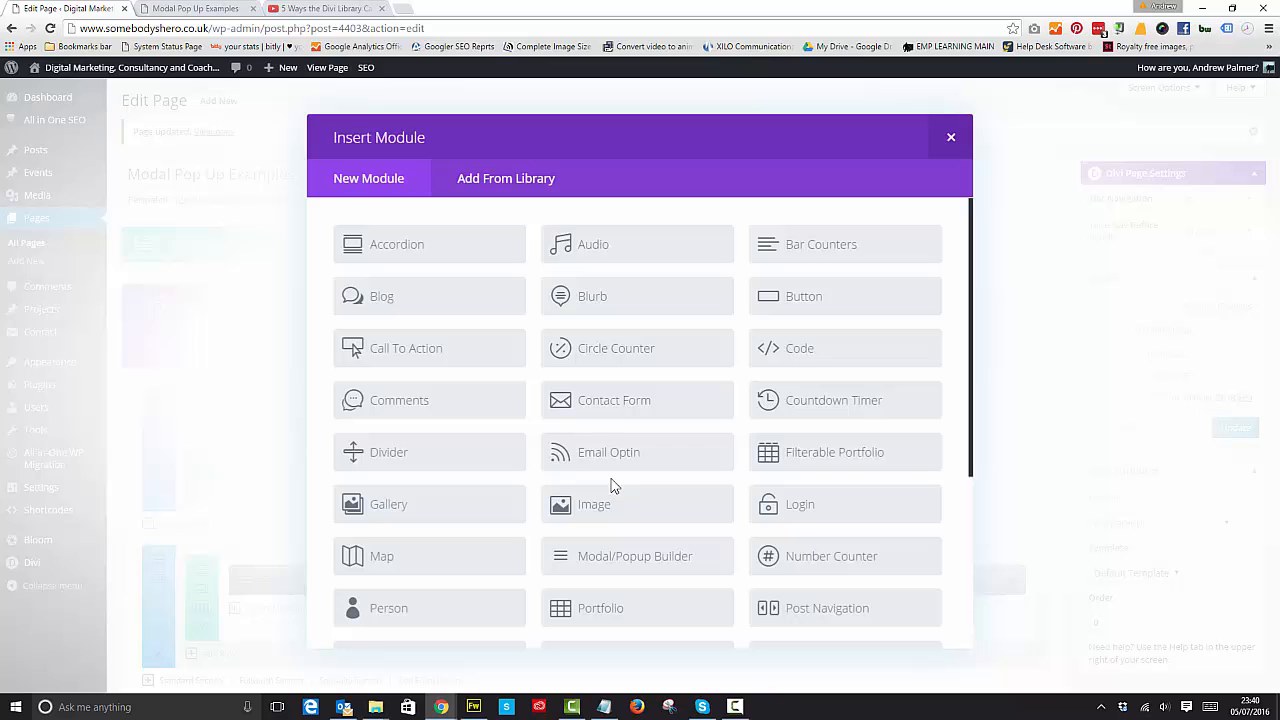
mouse_move(636, 556)
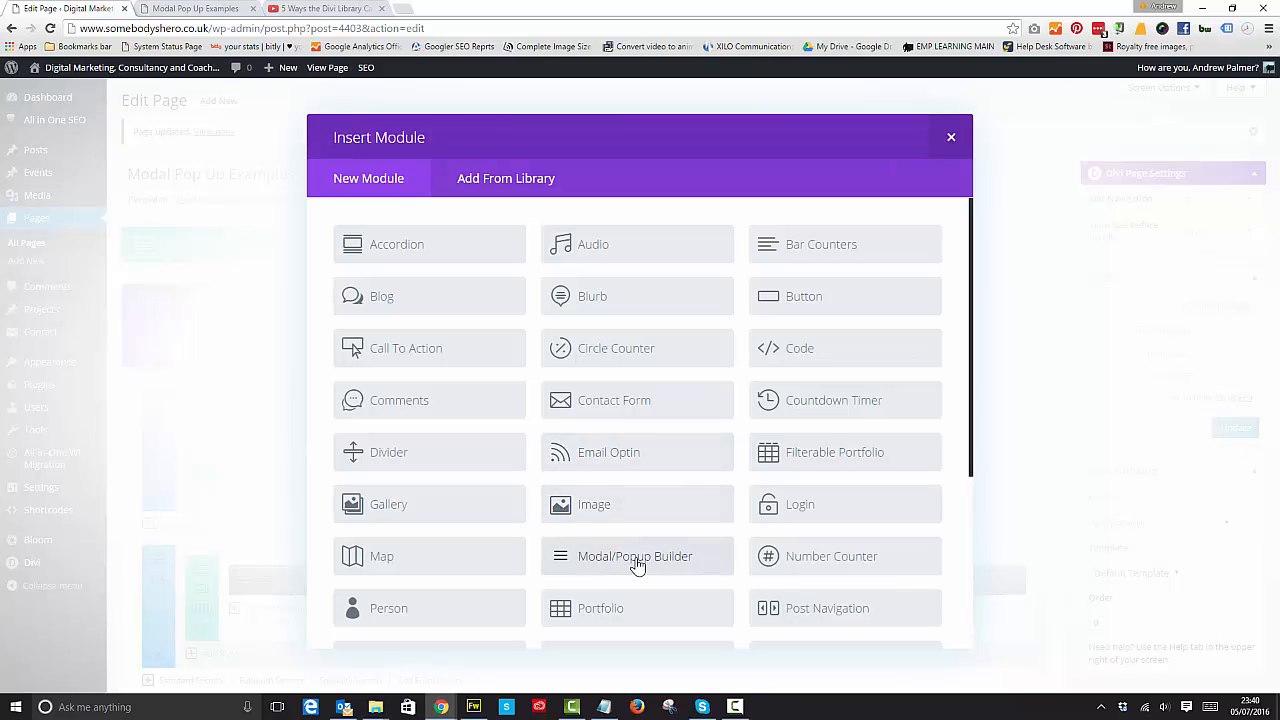
click(636, 556)
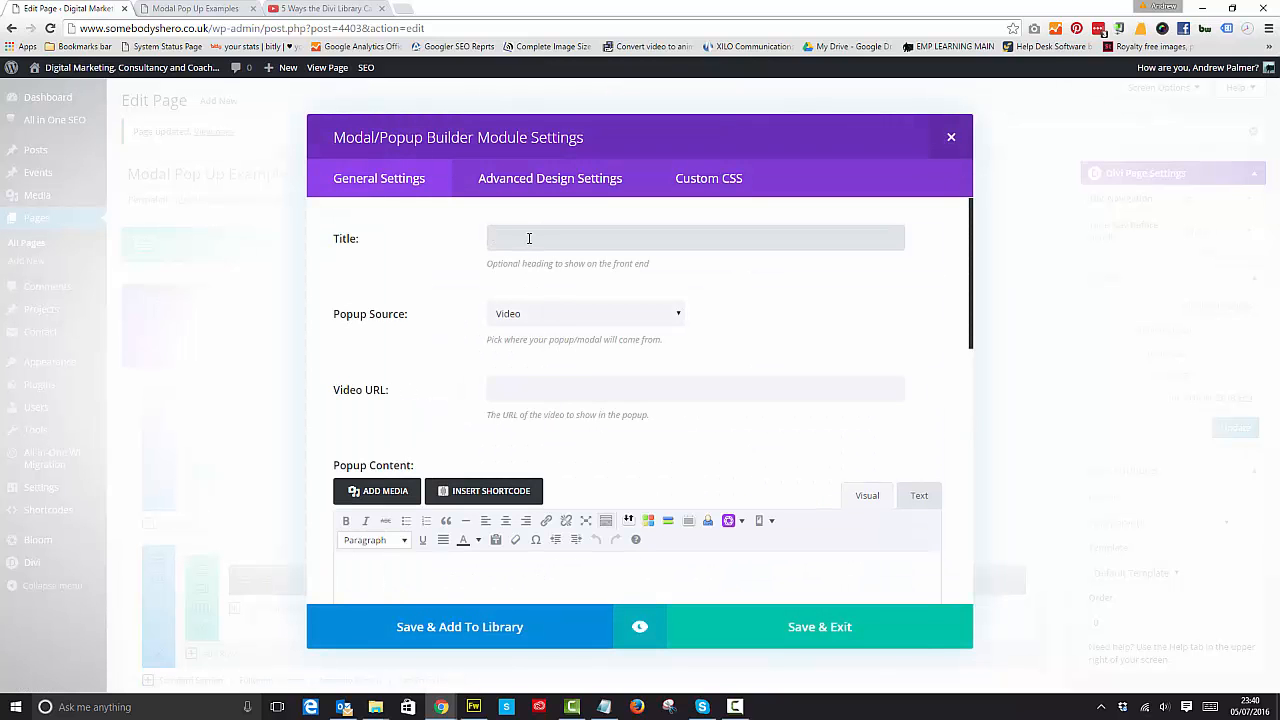
text(image p)
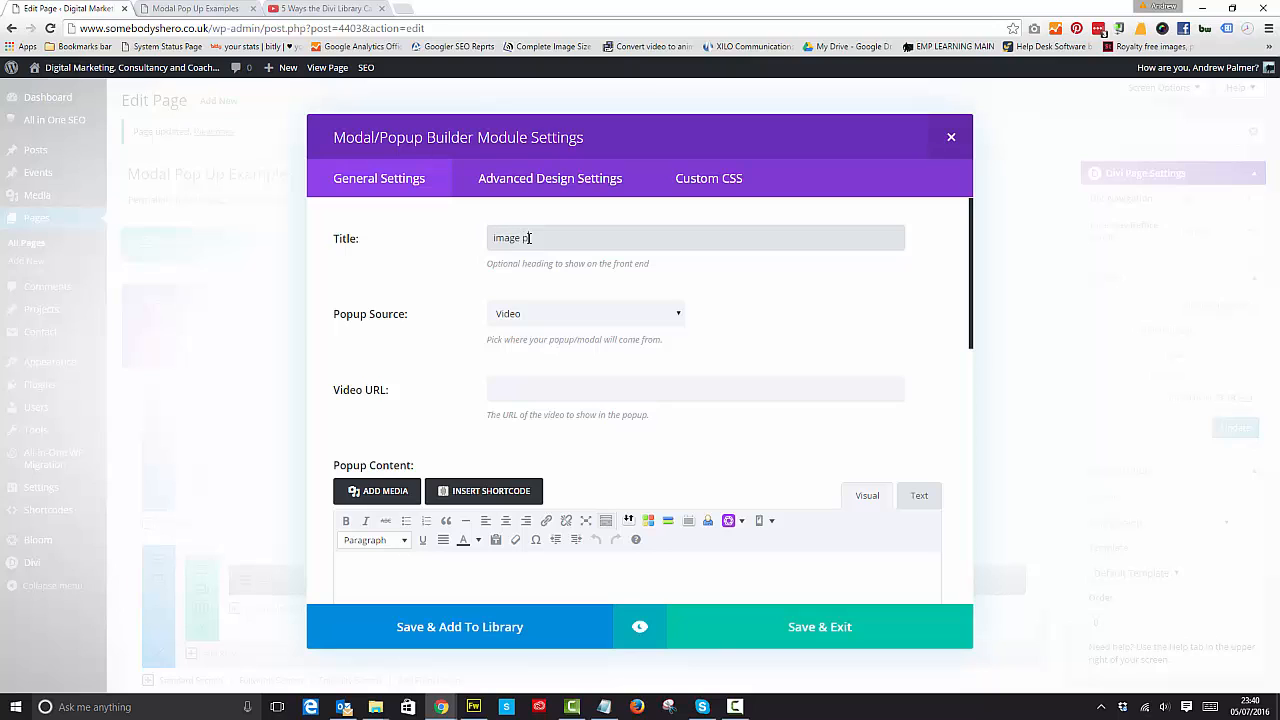
text(op trigger)
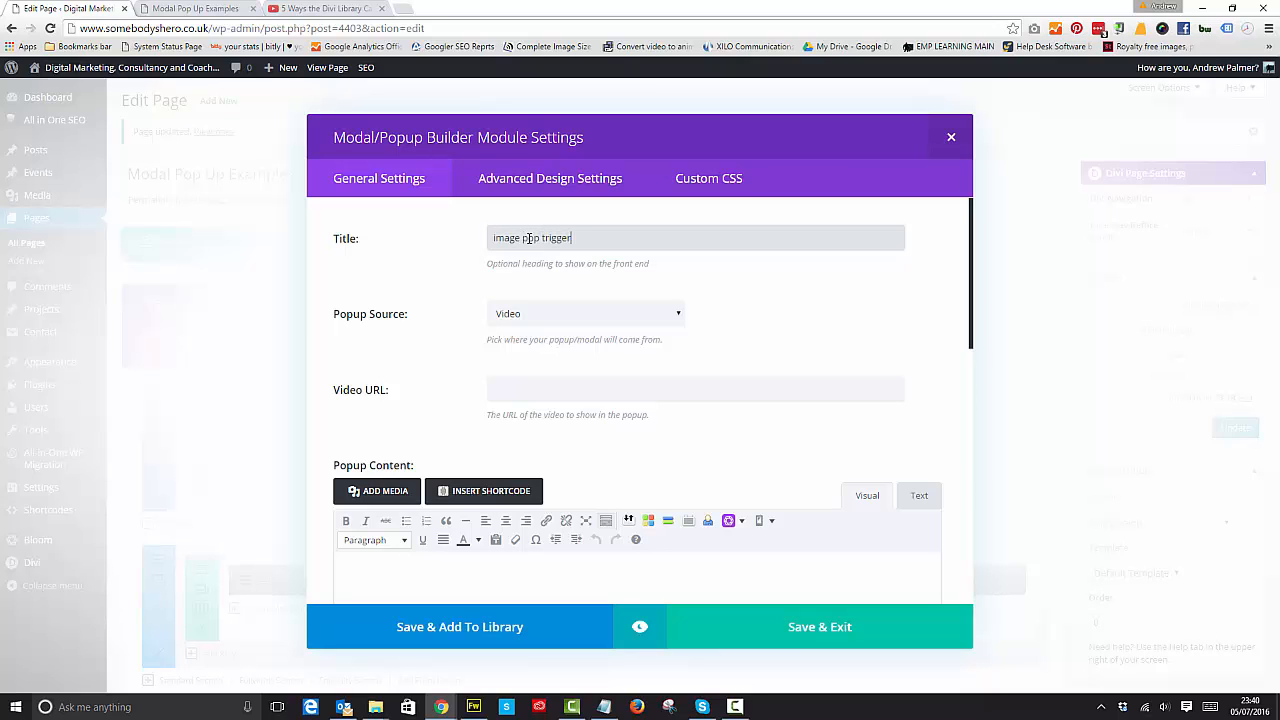
Set the popup source to a Divi layout (Case Study) and the trigger type to Image
click(584, 312)
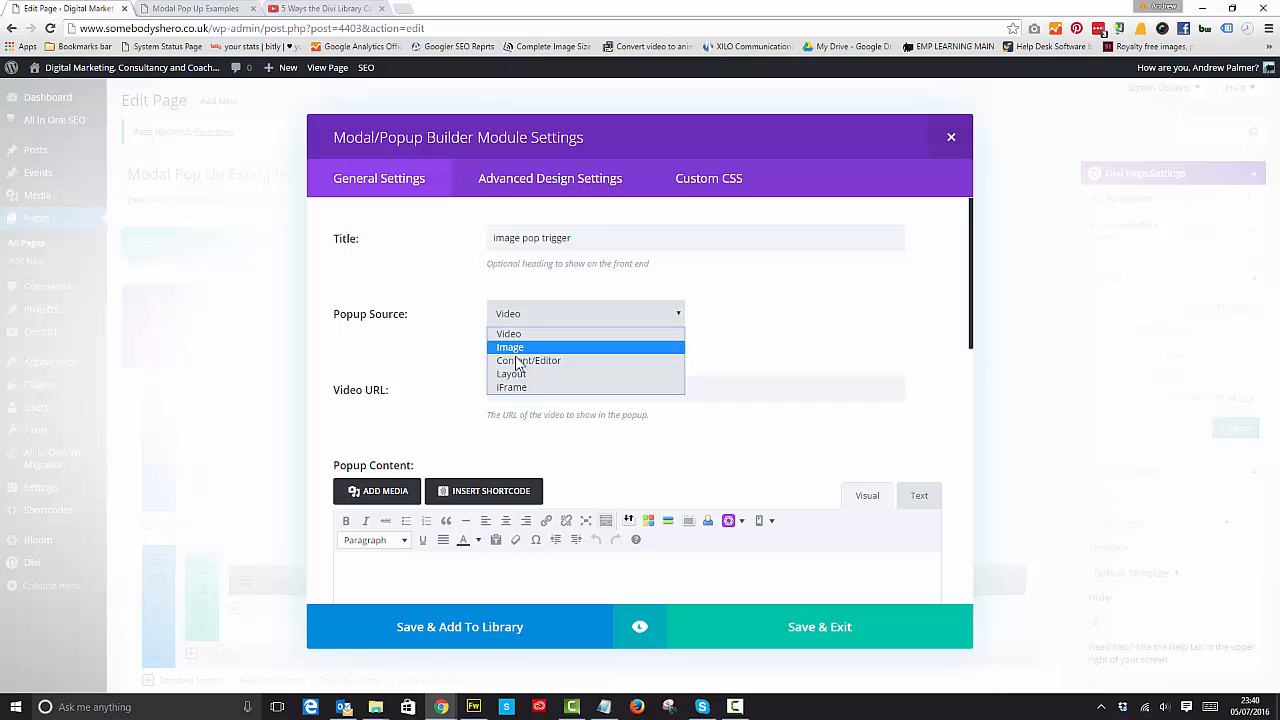
click(512, 374)
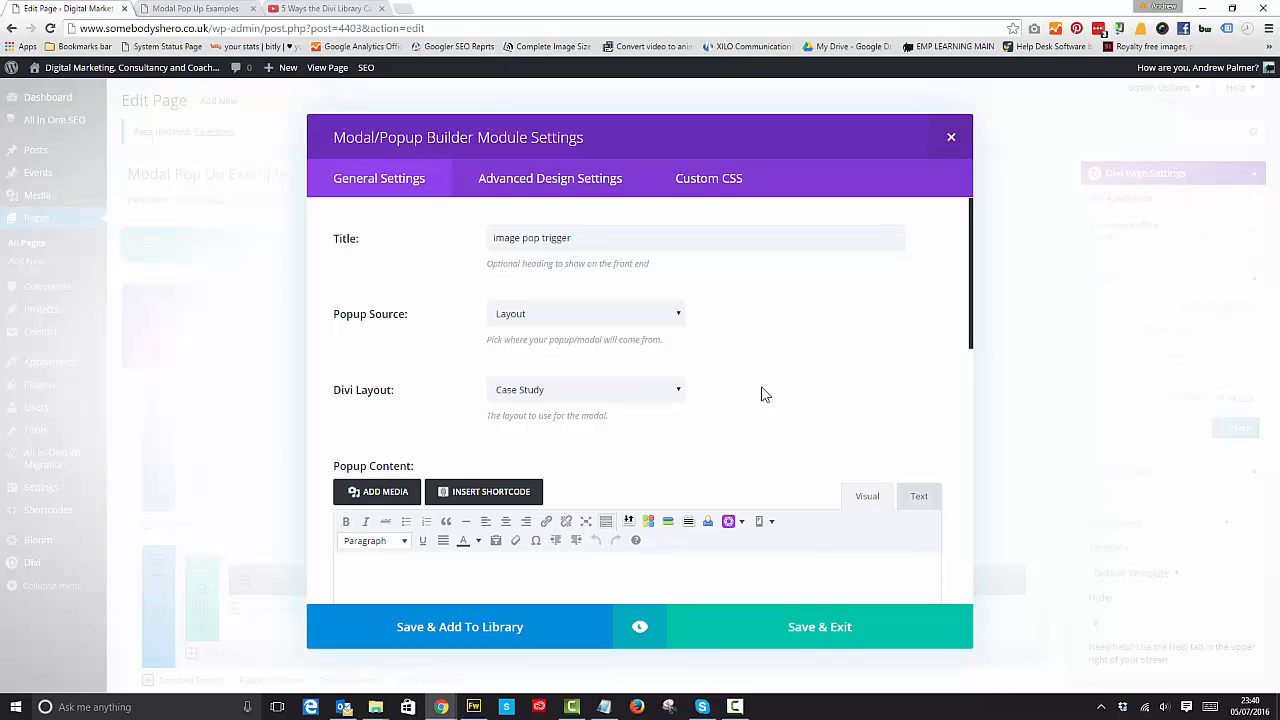
scroll(down, 3)
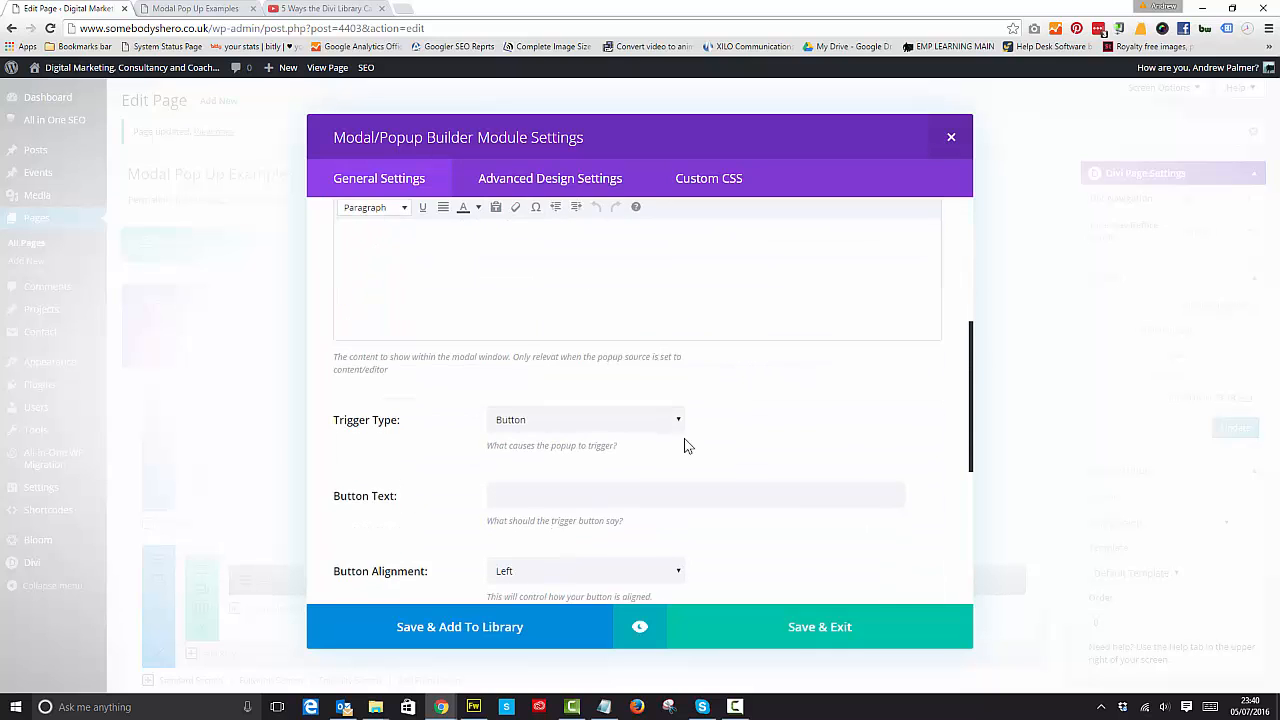
click(584, 420)
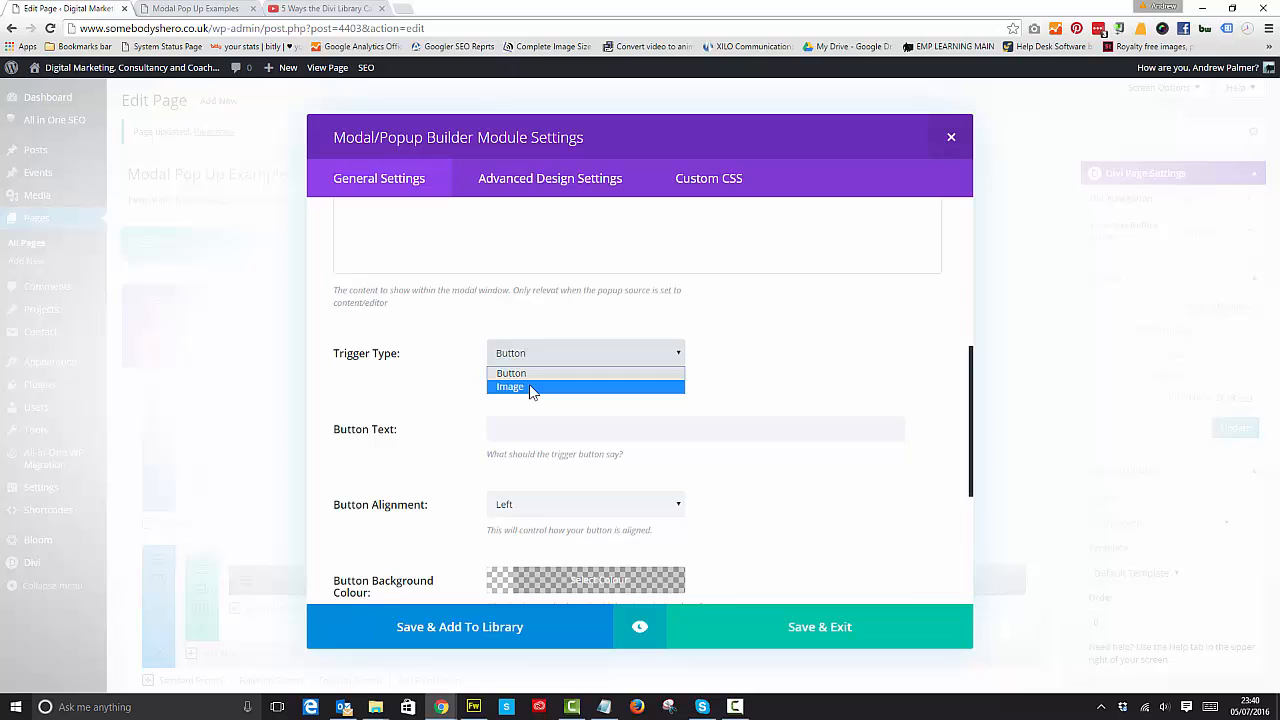
click(510, 388)
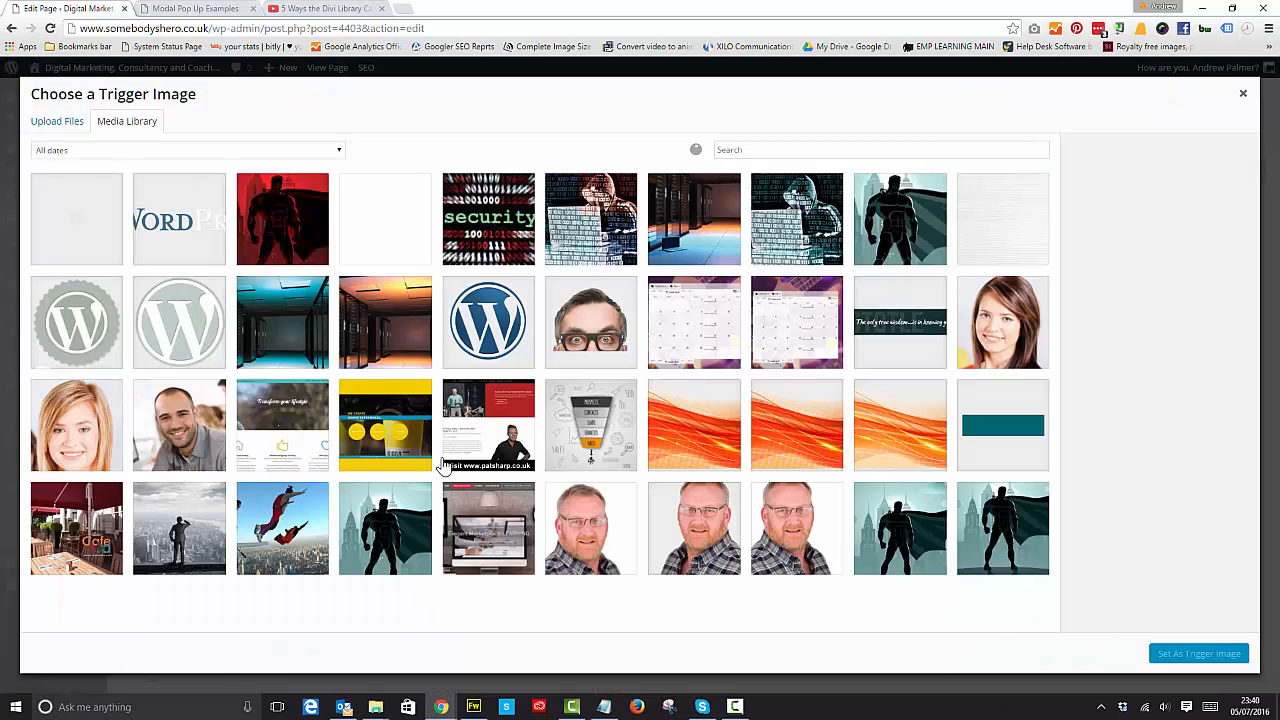
Choose the superhero picture from the Media Library as the trigger image
scroll(down, 3)
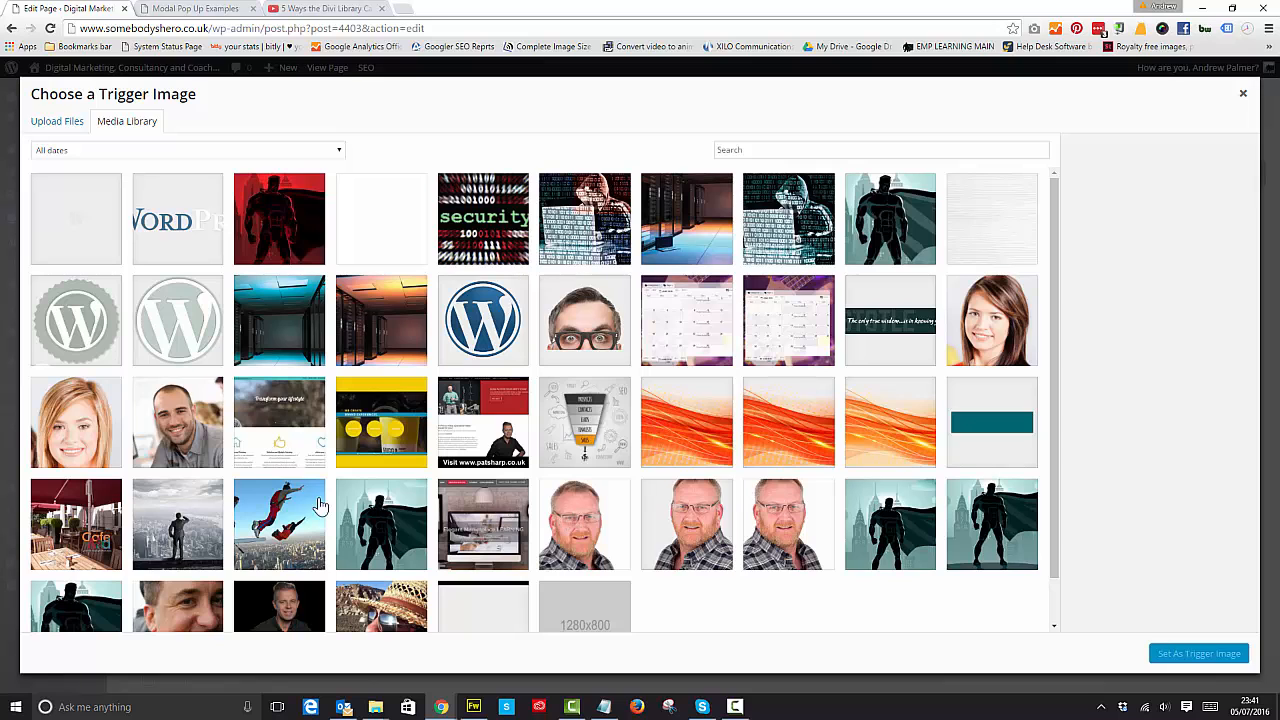
click(380, 524)
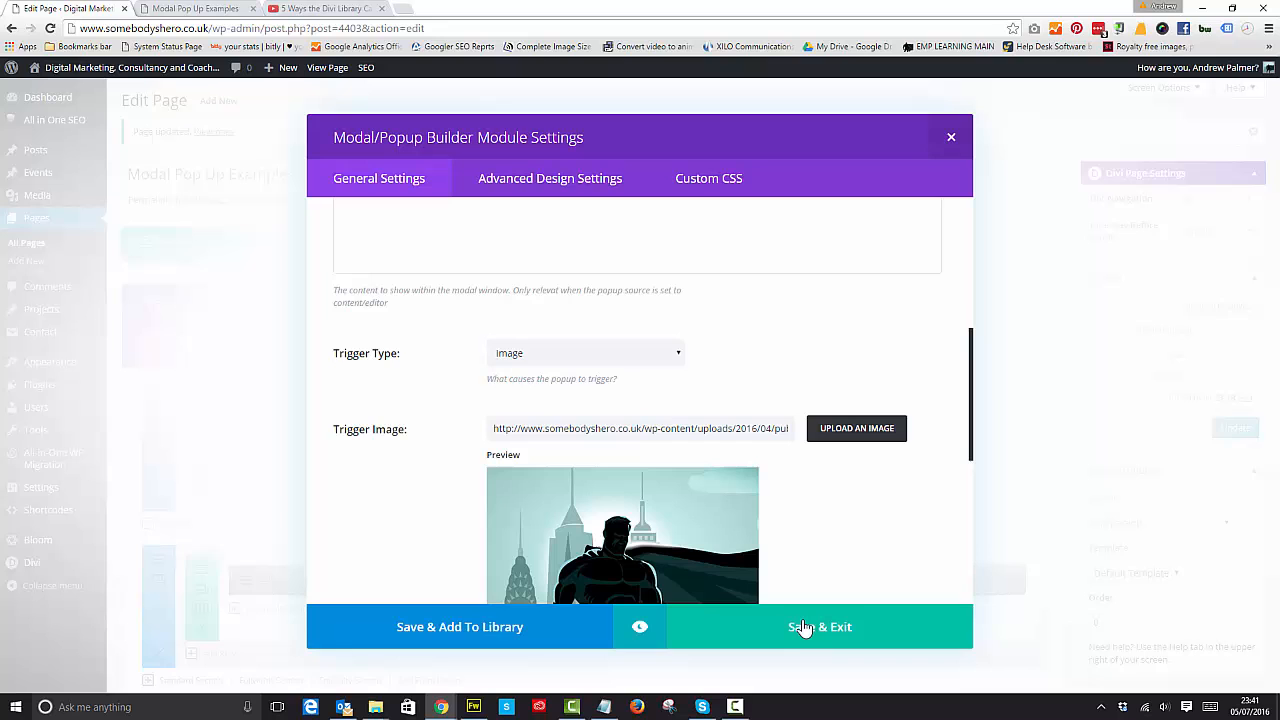
Save the popup, preview the page and scroll through the Case Study popup opened from the superhero picture
click(820, 628)
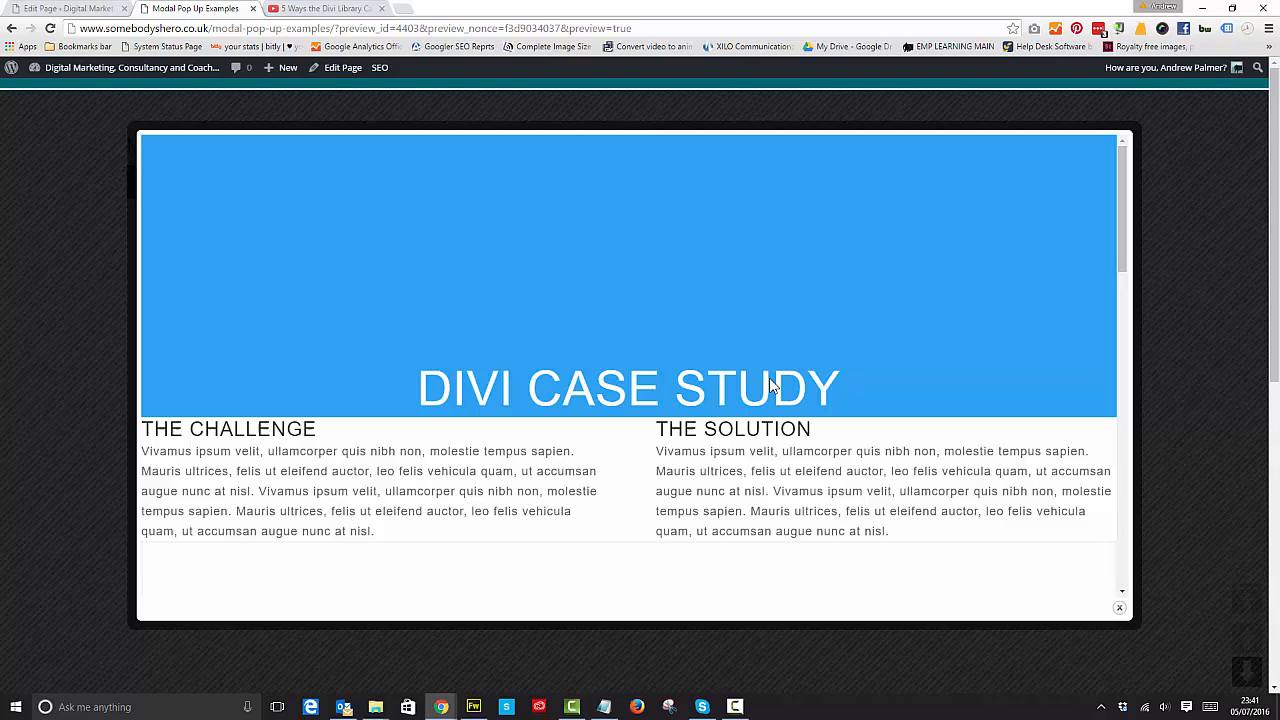
scroll(down, 3)
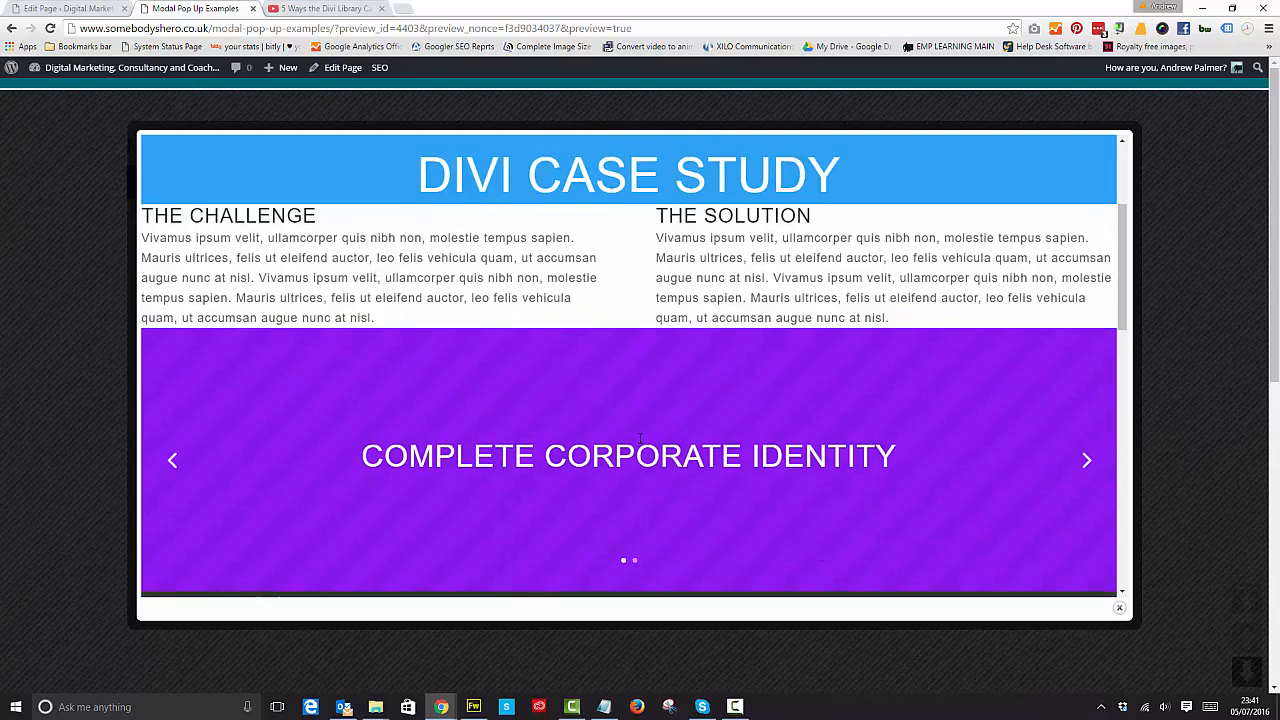
scroll(down, 3)
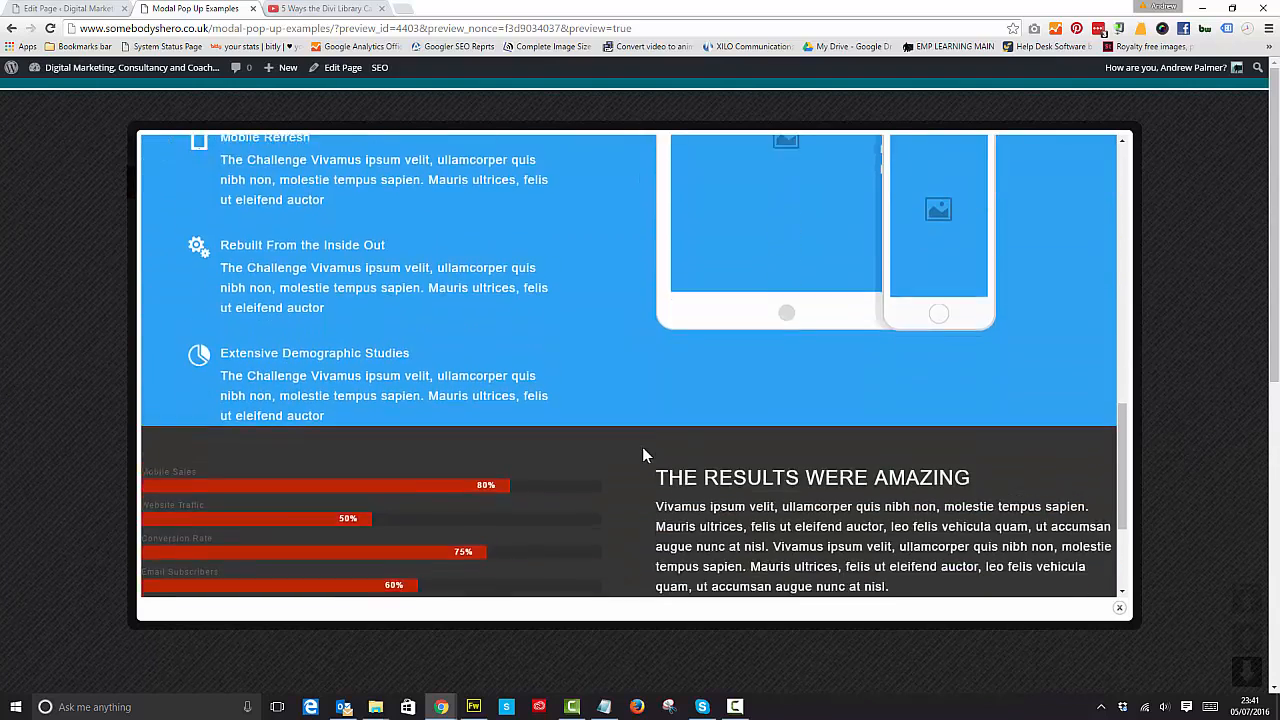
scroll(down, 3)
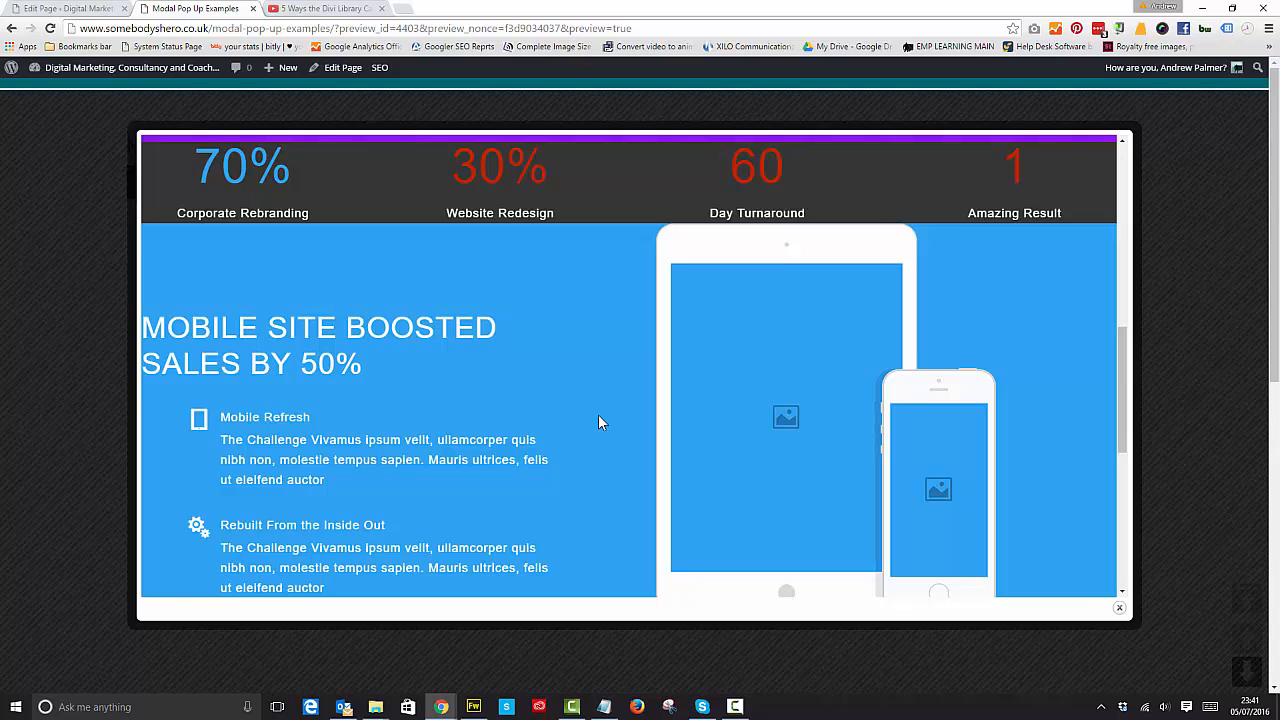
scroll(down, 3)
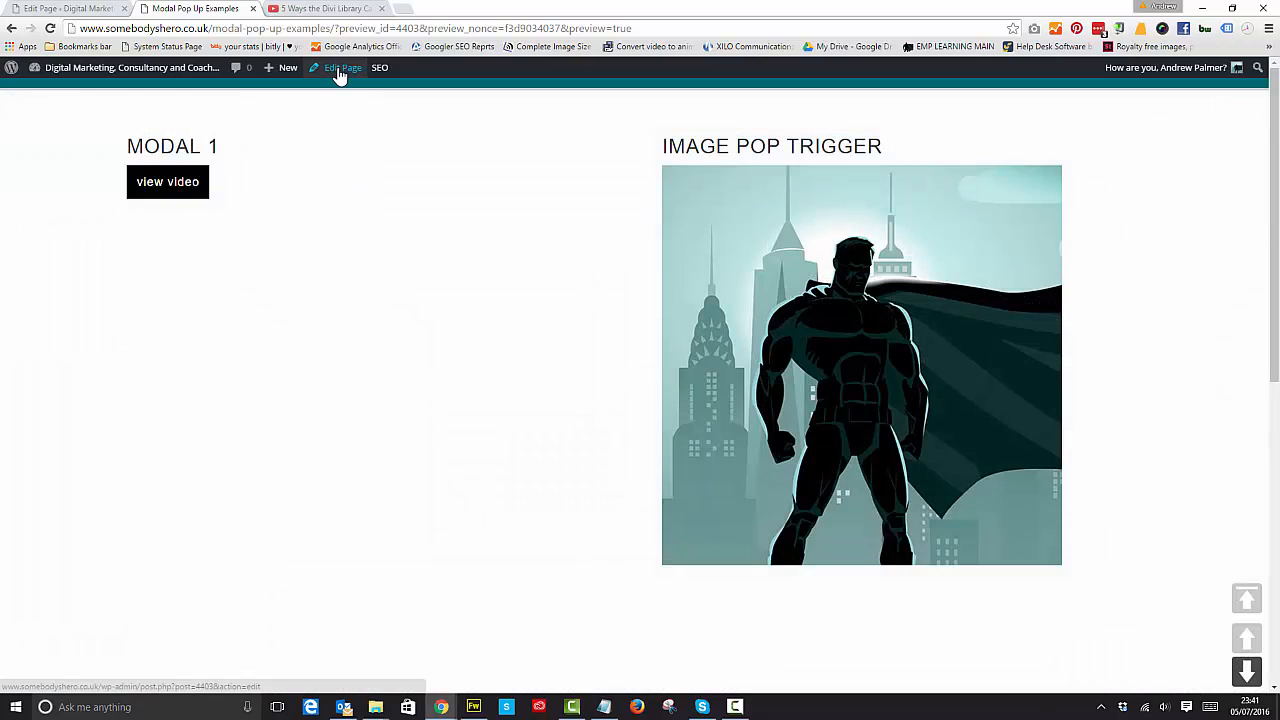
Reopen the image popup's settings and enter height 50 and width 100
click(342, 68)
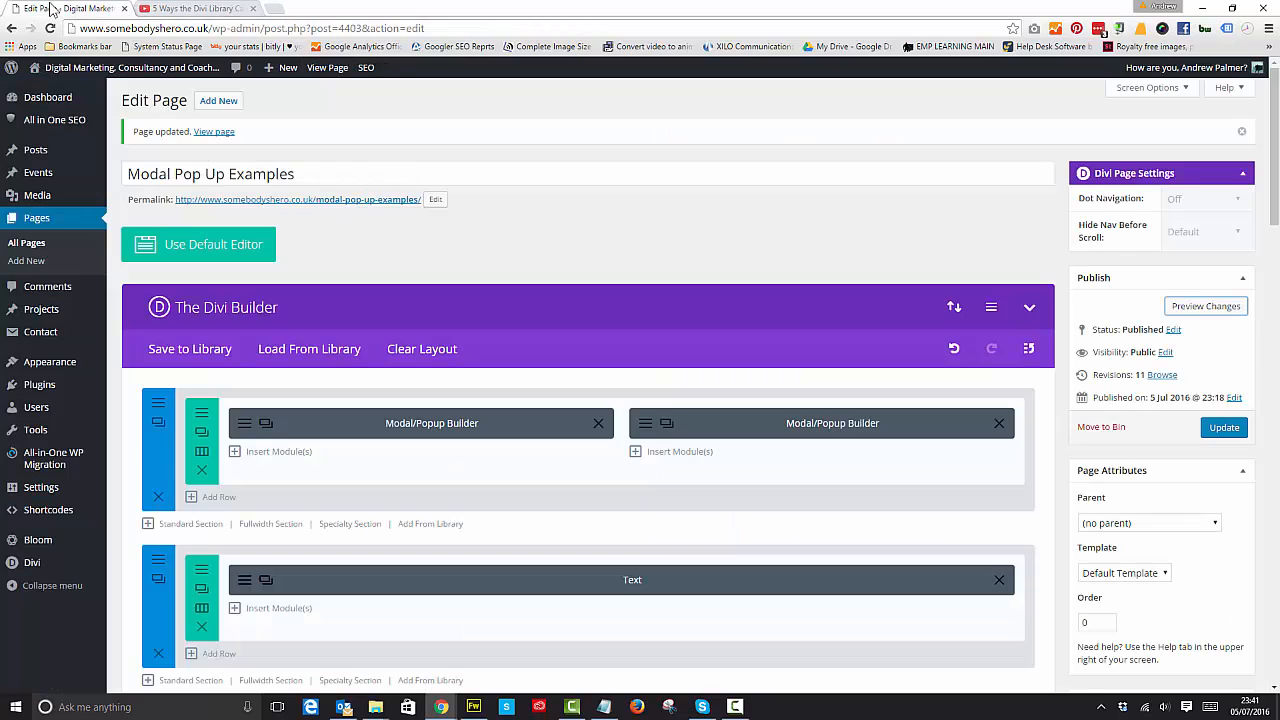
mouse_move(694, 520)
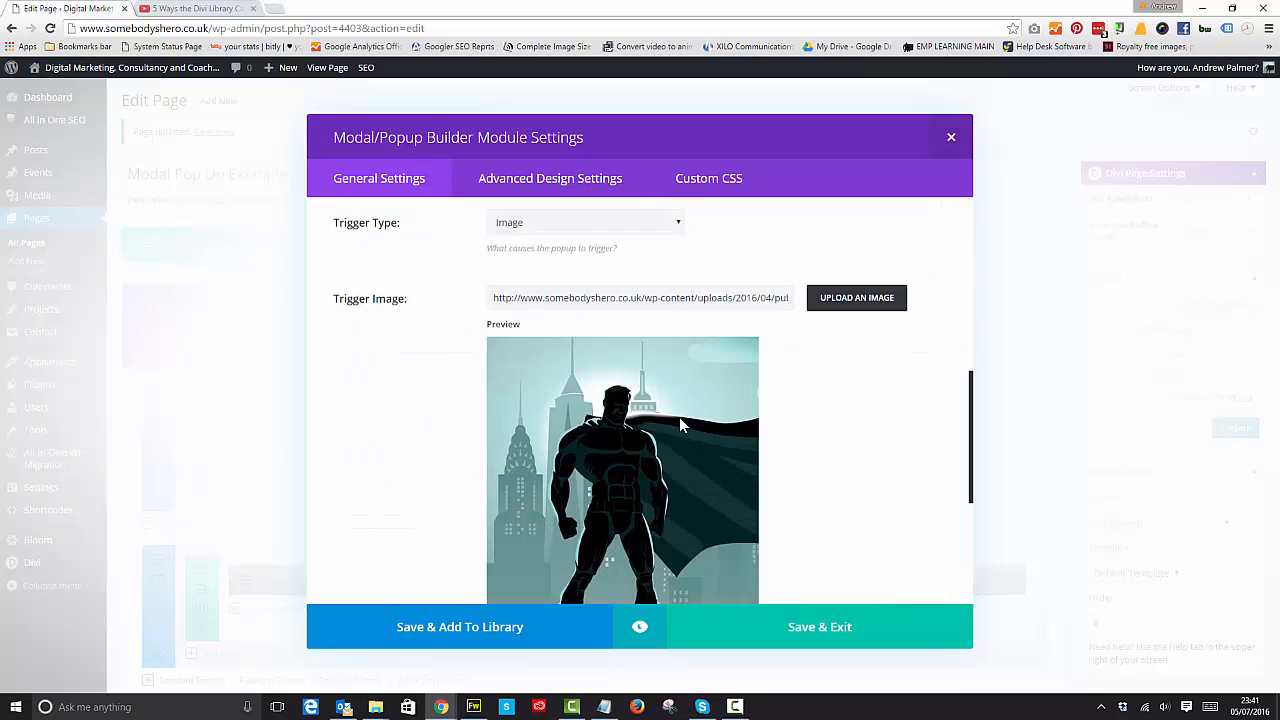
scroll(down, 3)
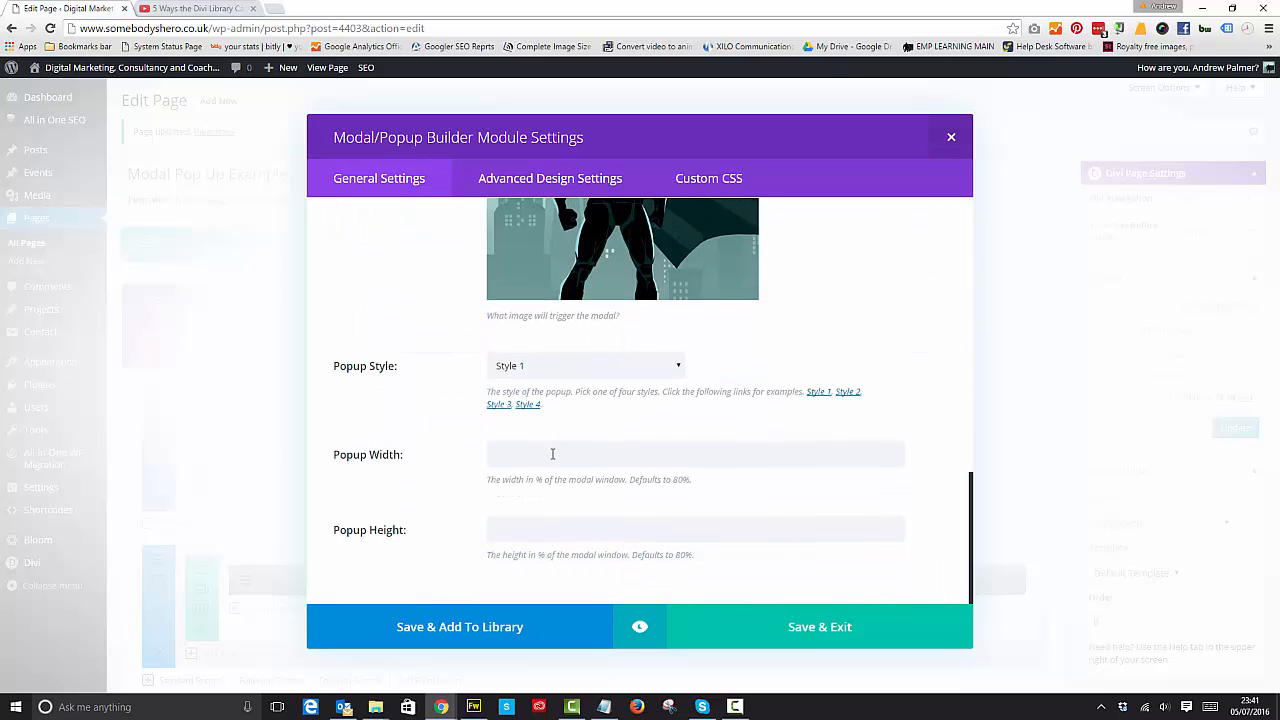
text(50)
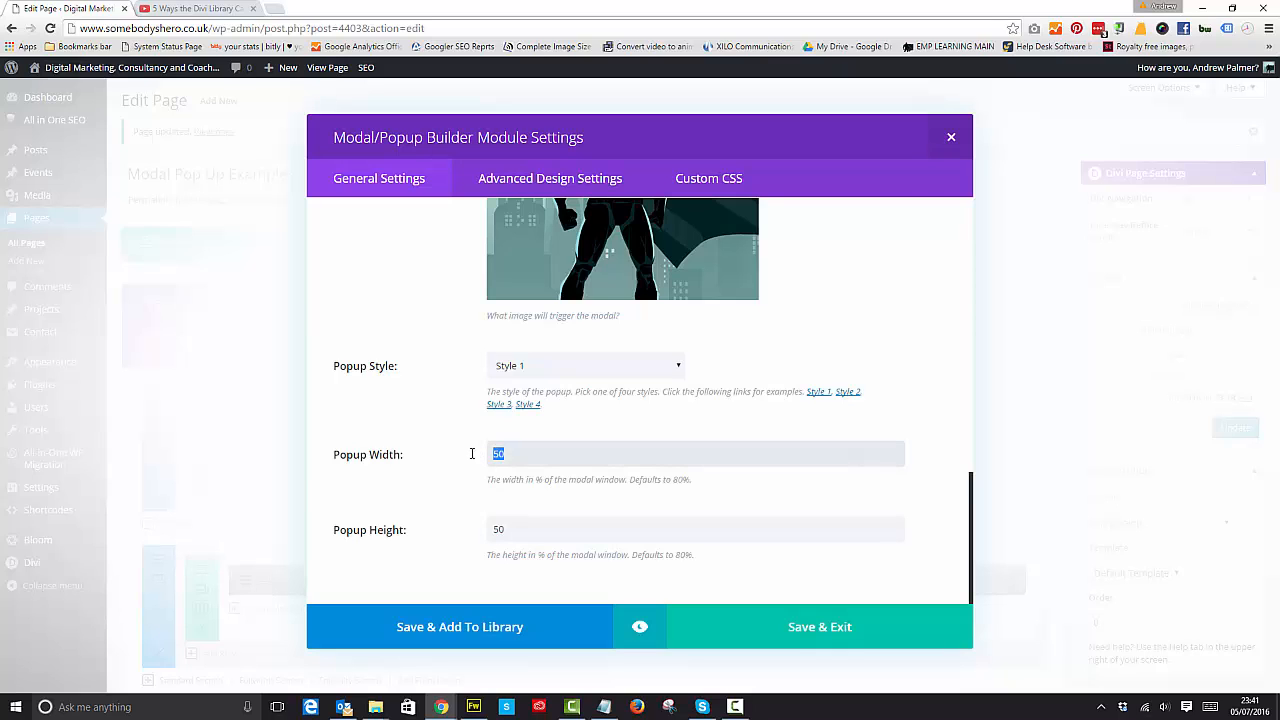
text(100)
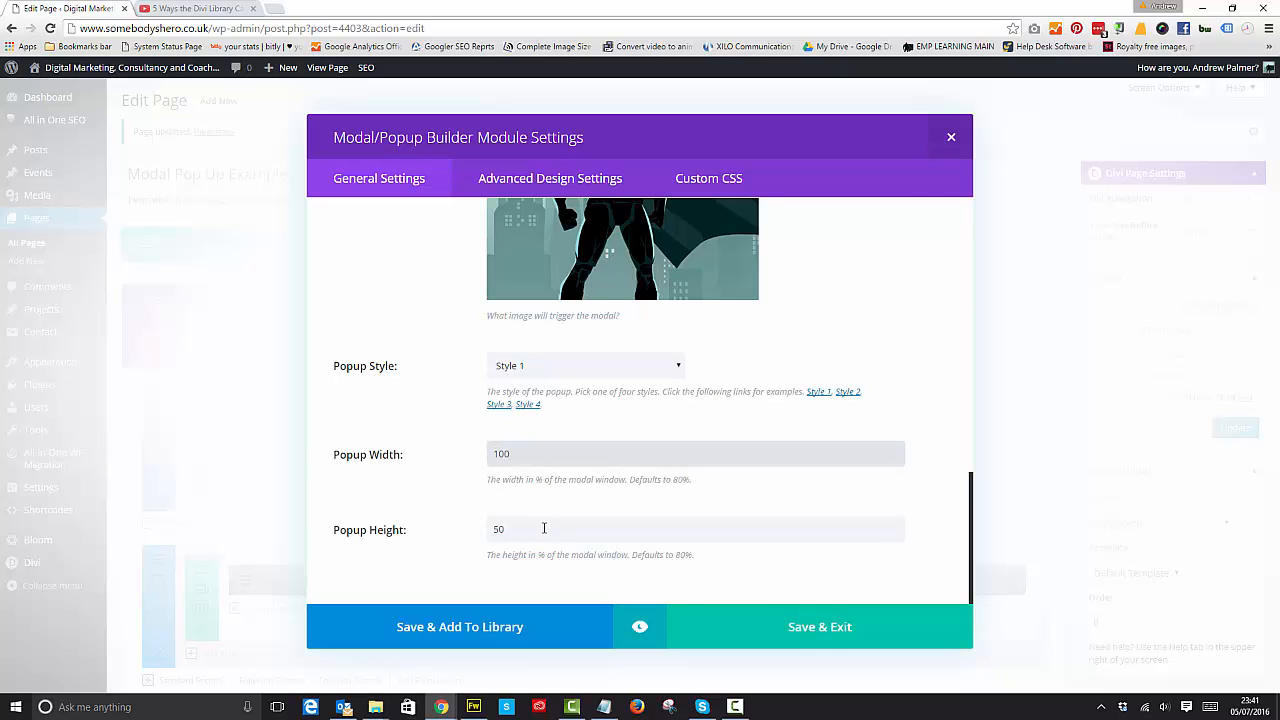
Save the resized popup, view it full-width at half height in the preview, and return to the editor
click(820, 628)
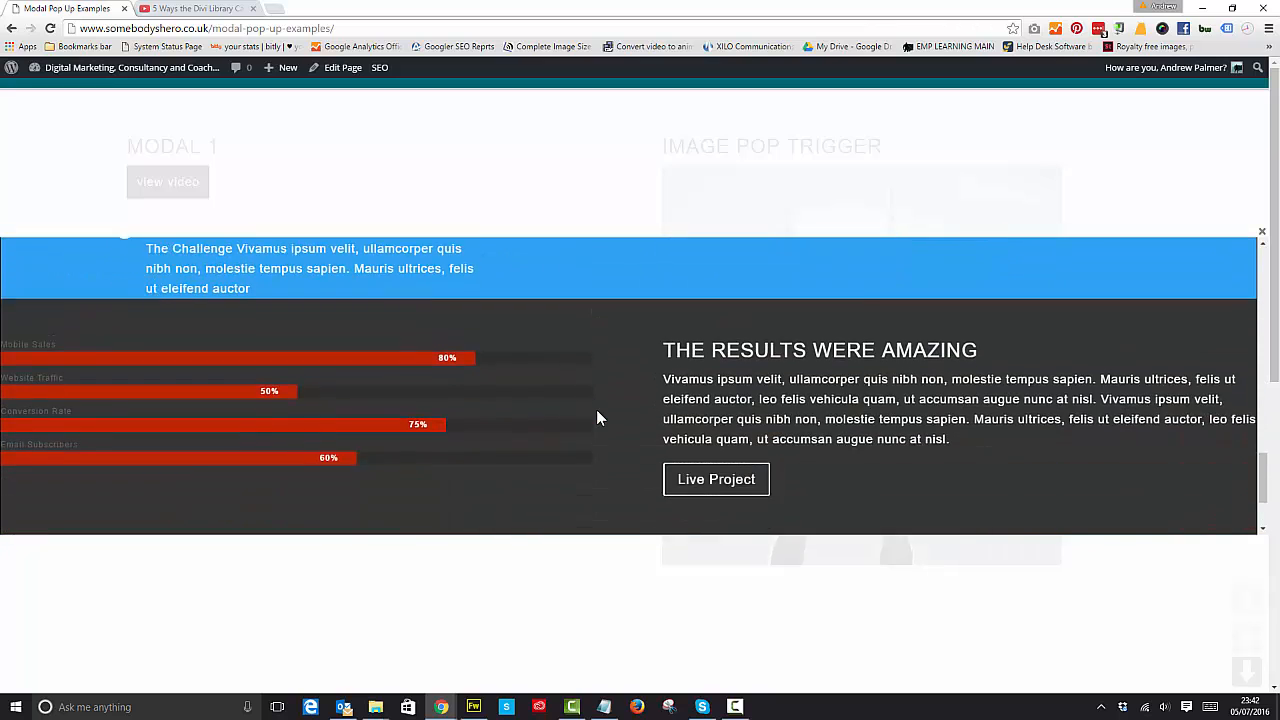
scroll(down, 3)
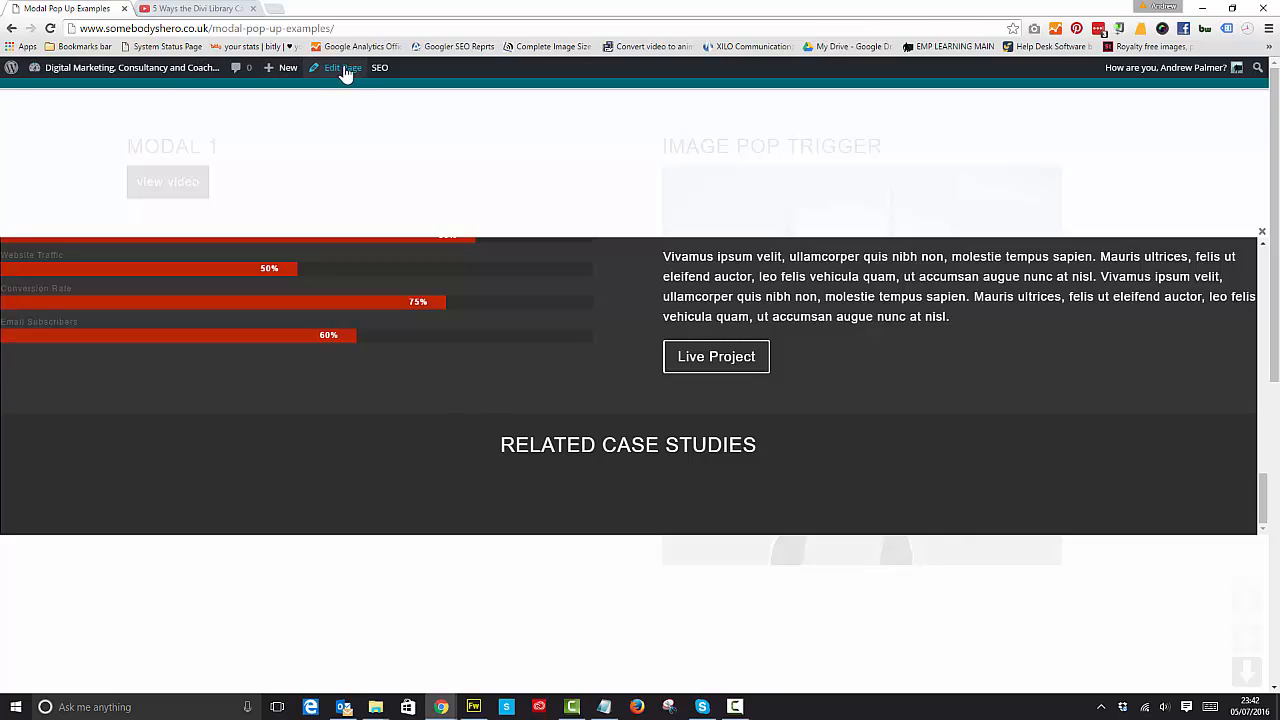
click(344, 68)
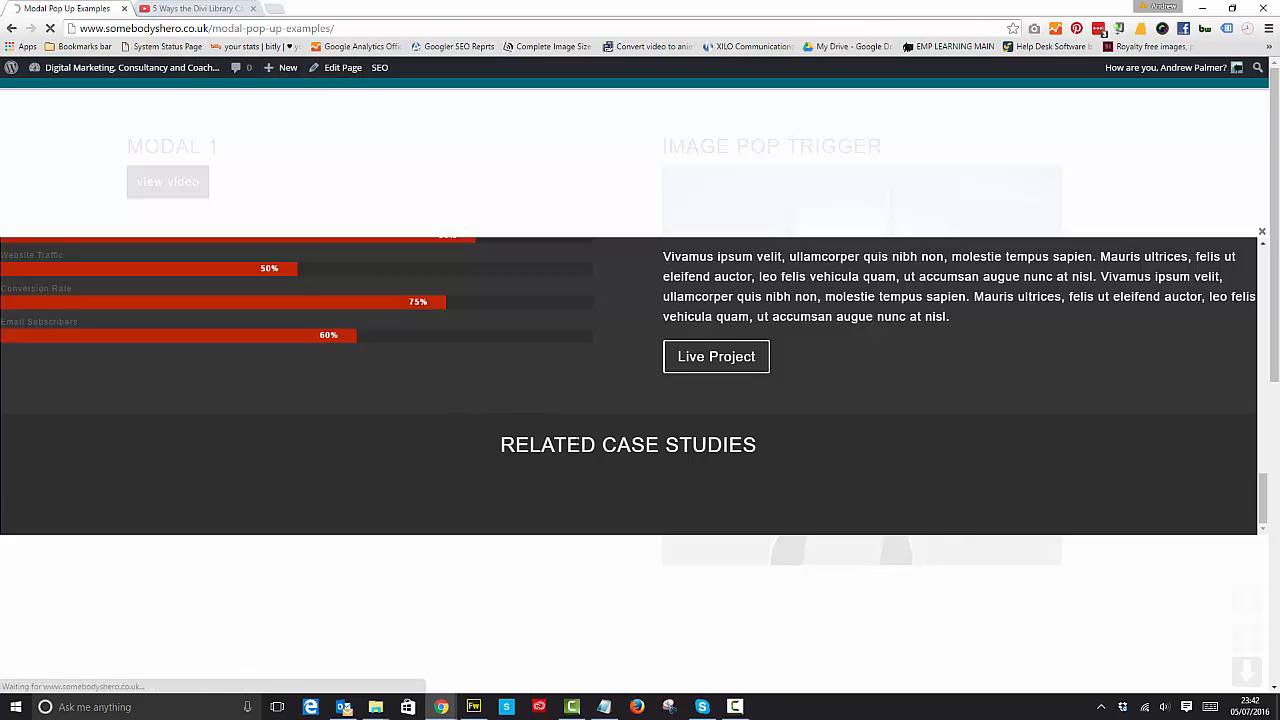